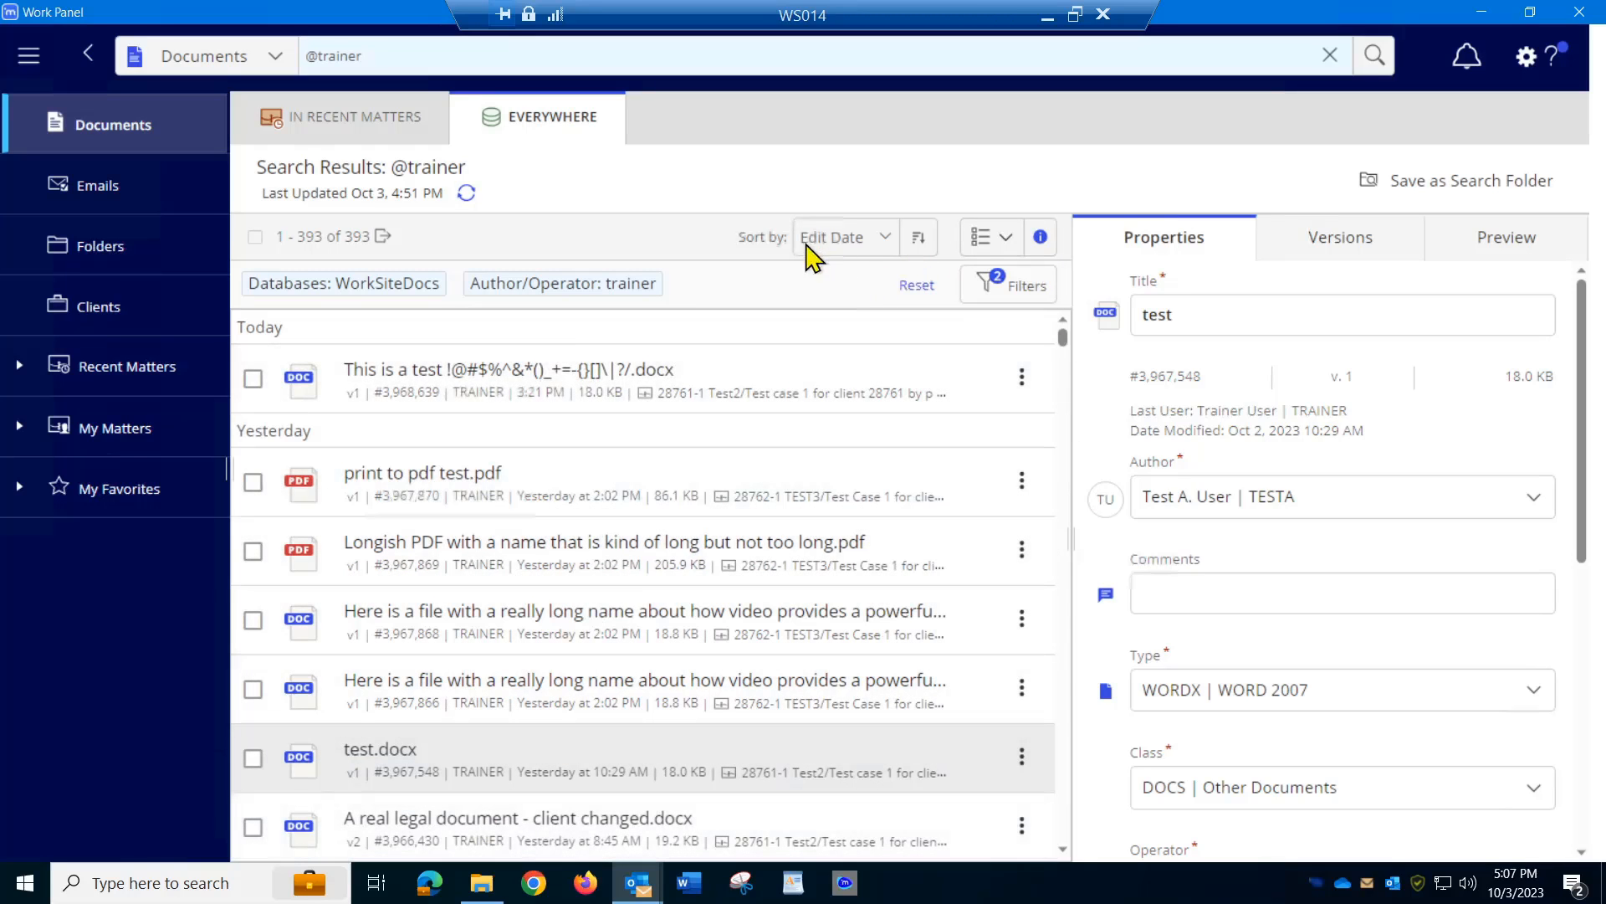
mouse_move(990, 236)
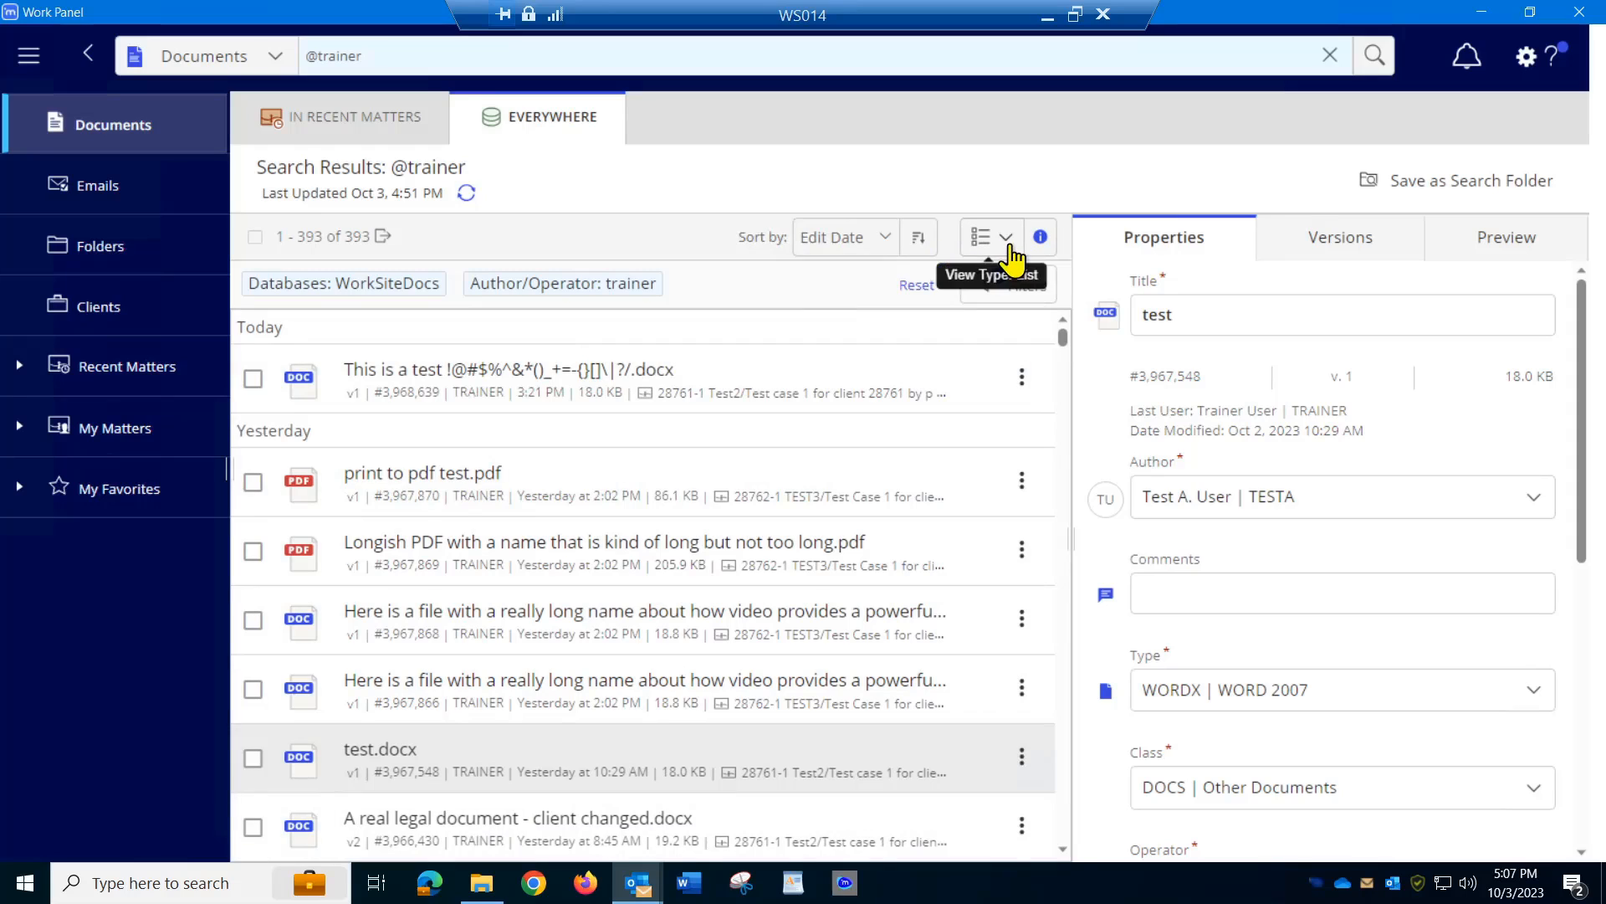
click(989, 237)
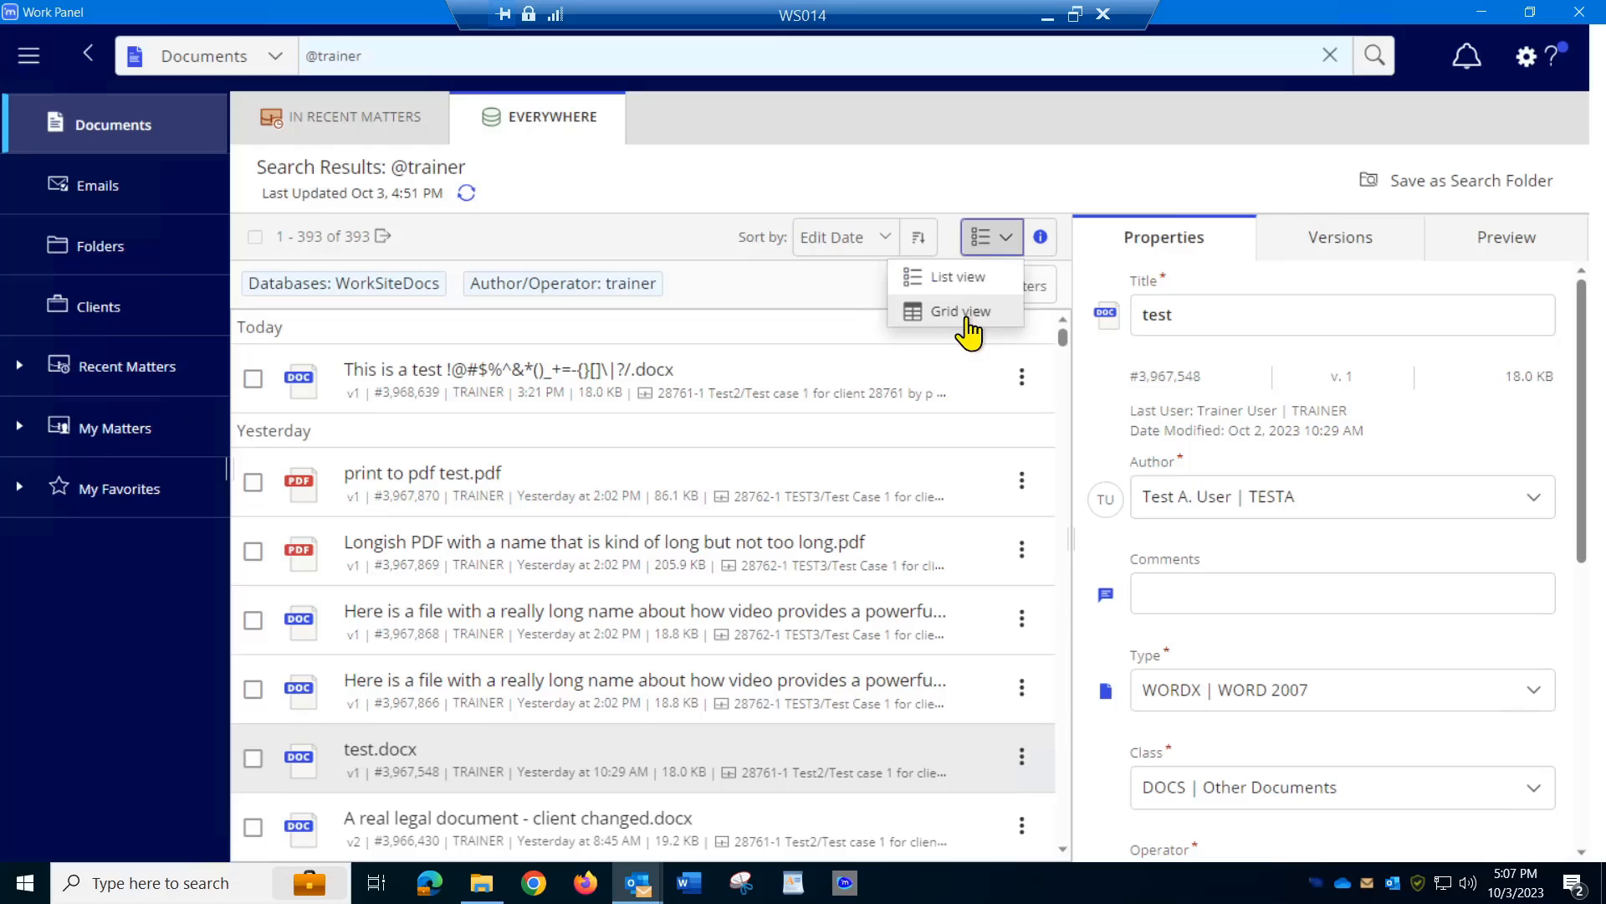
click(959, 311)
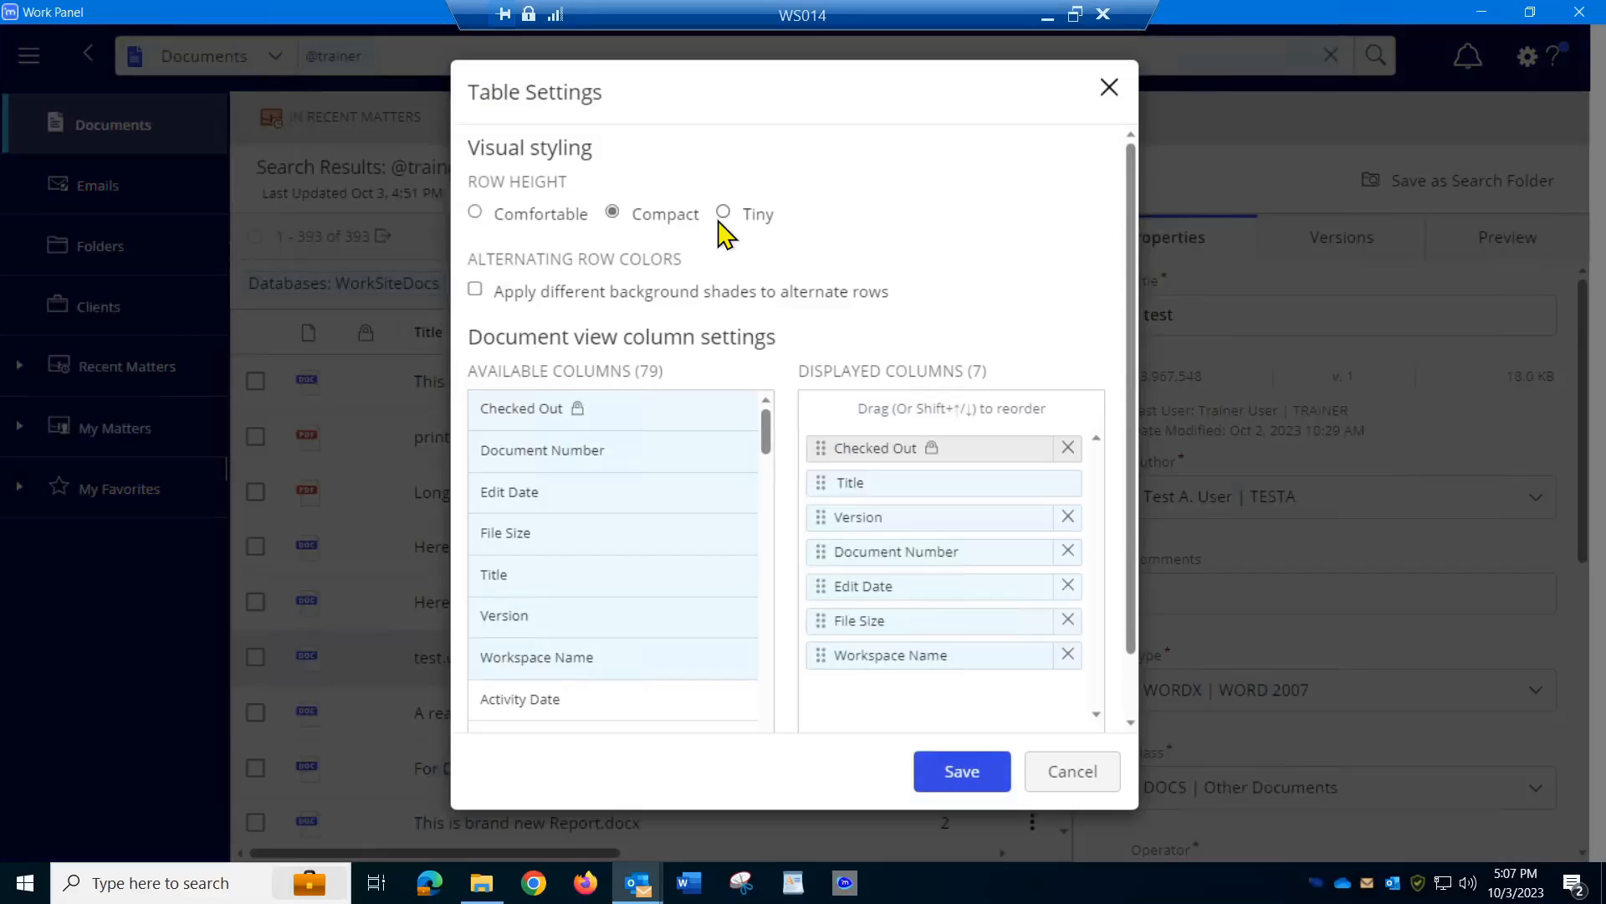
- Set Tiny row height with alternating row background shades in Table Settings, and save
click(723, 214)
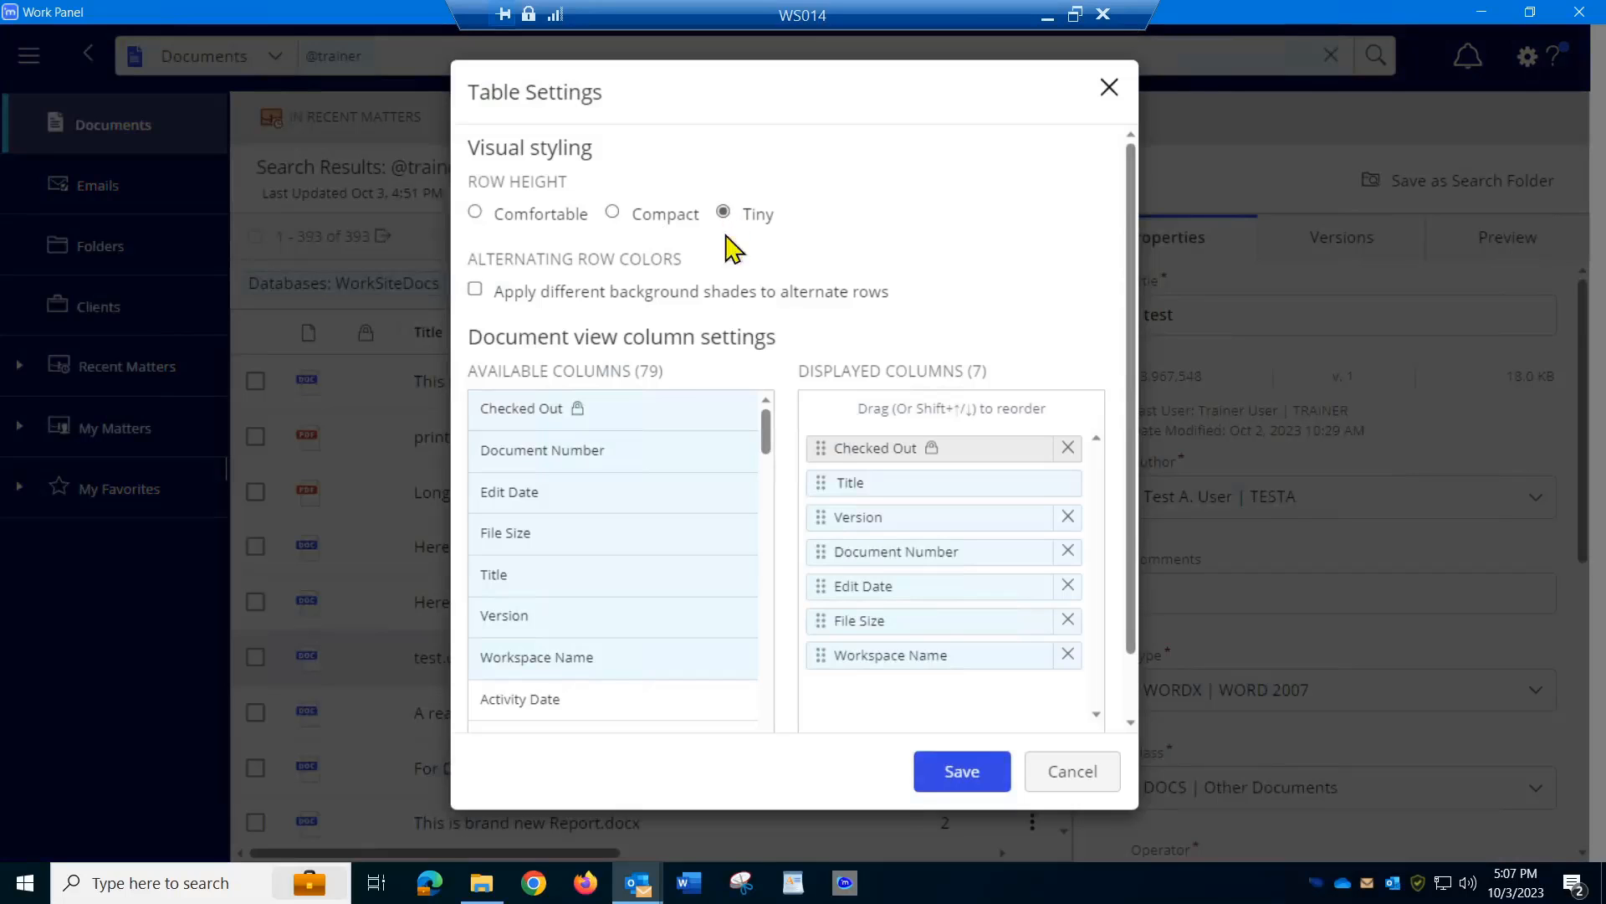
click(474, 290)
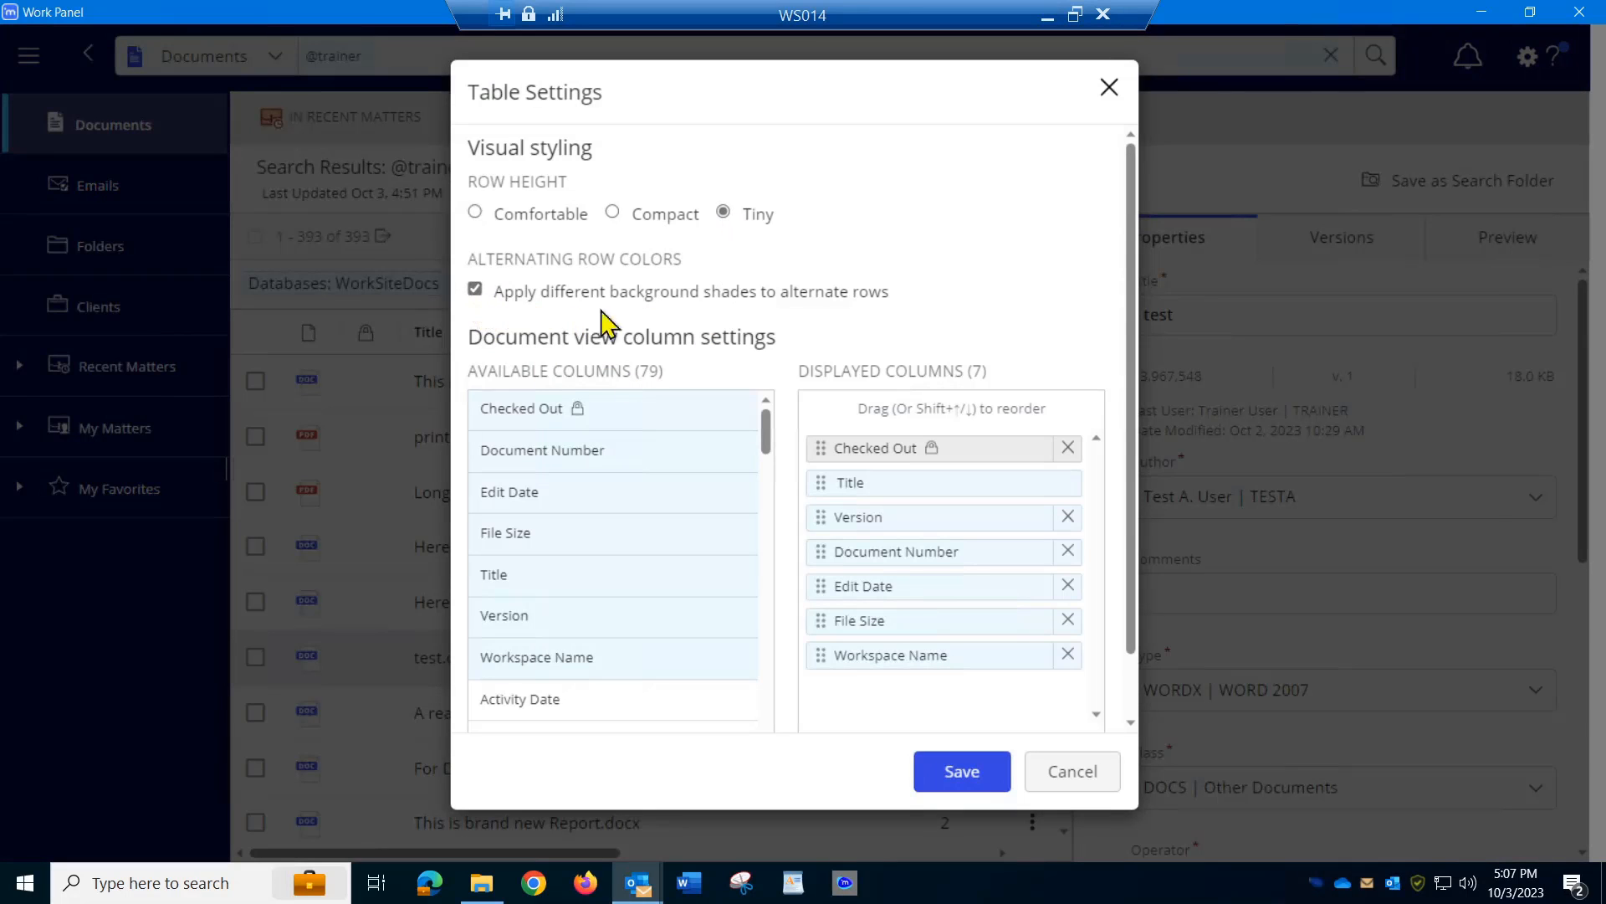
mouse_move(960, 770)
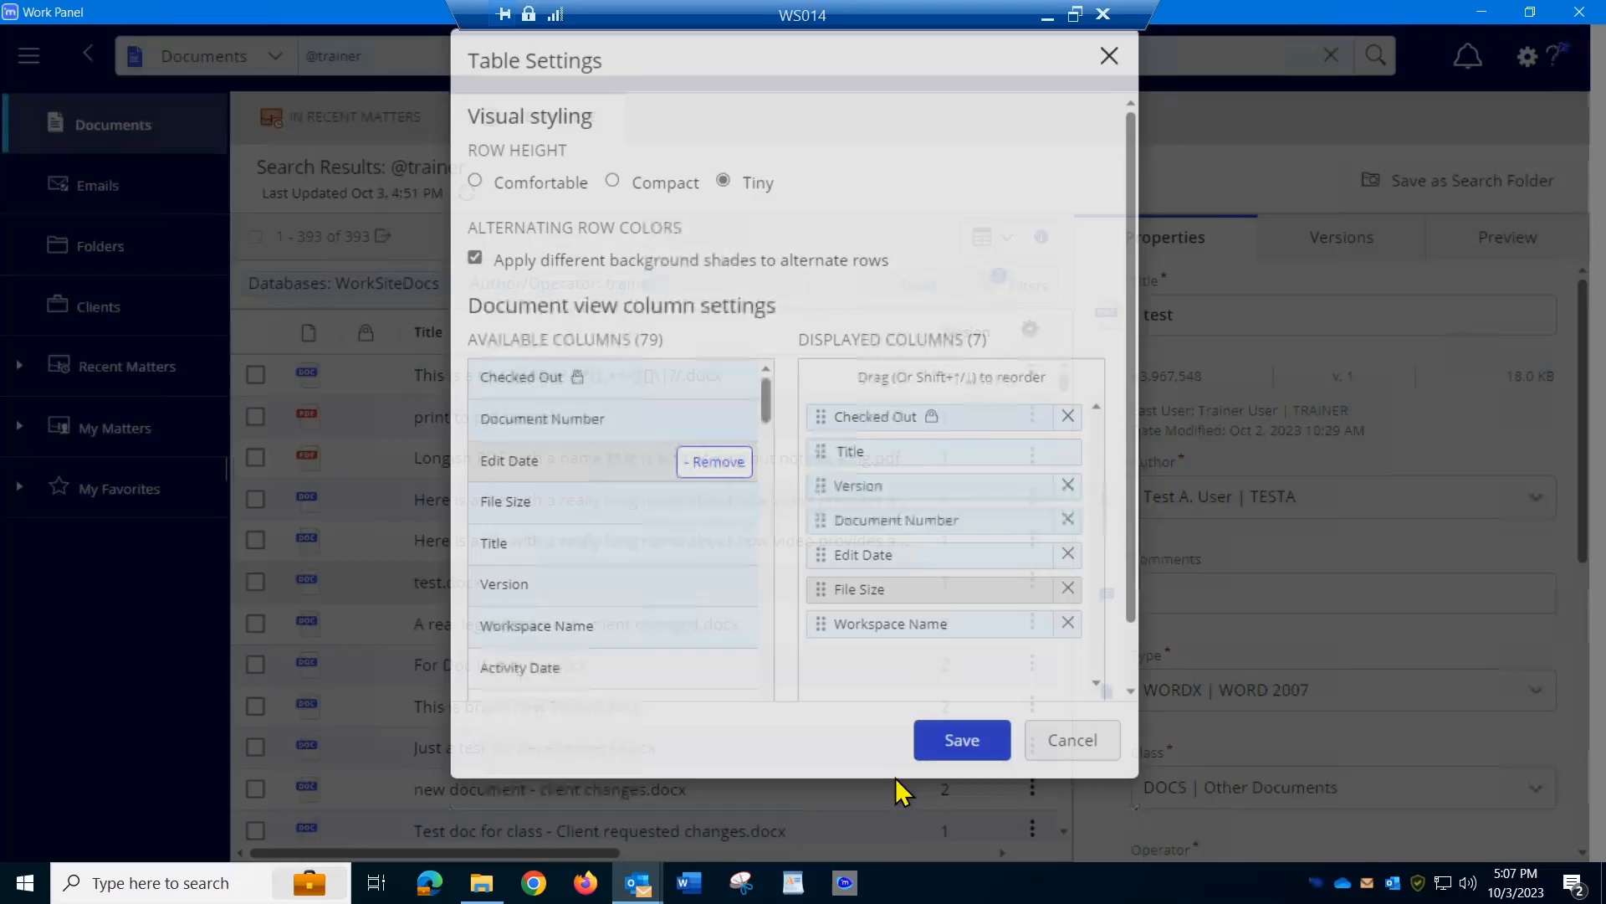
click(1069, 740)
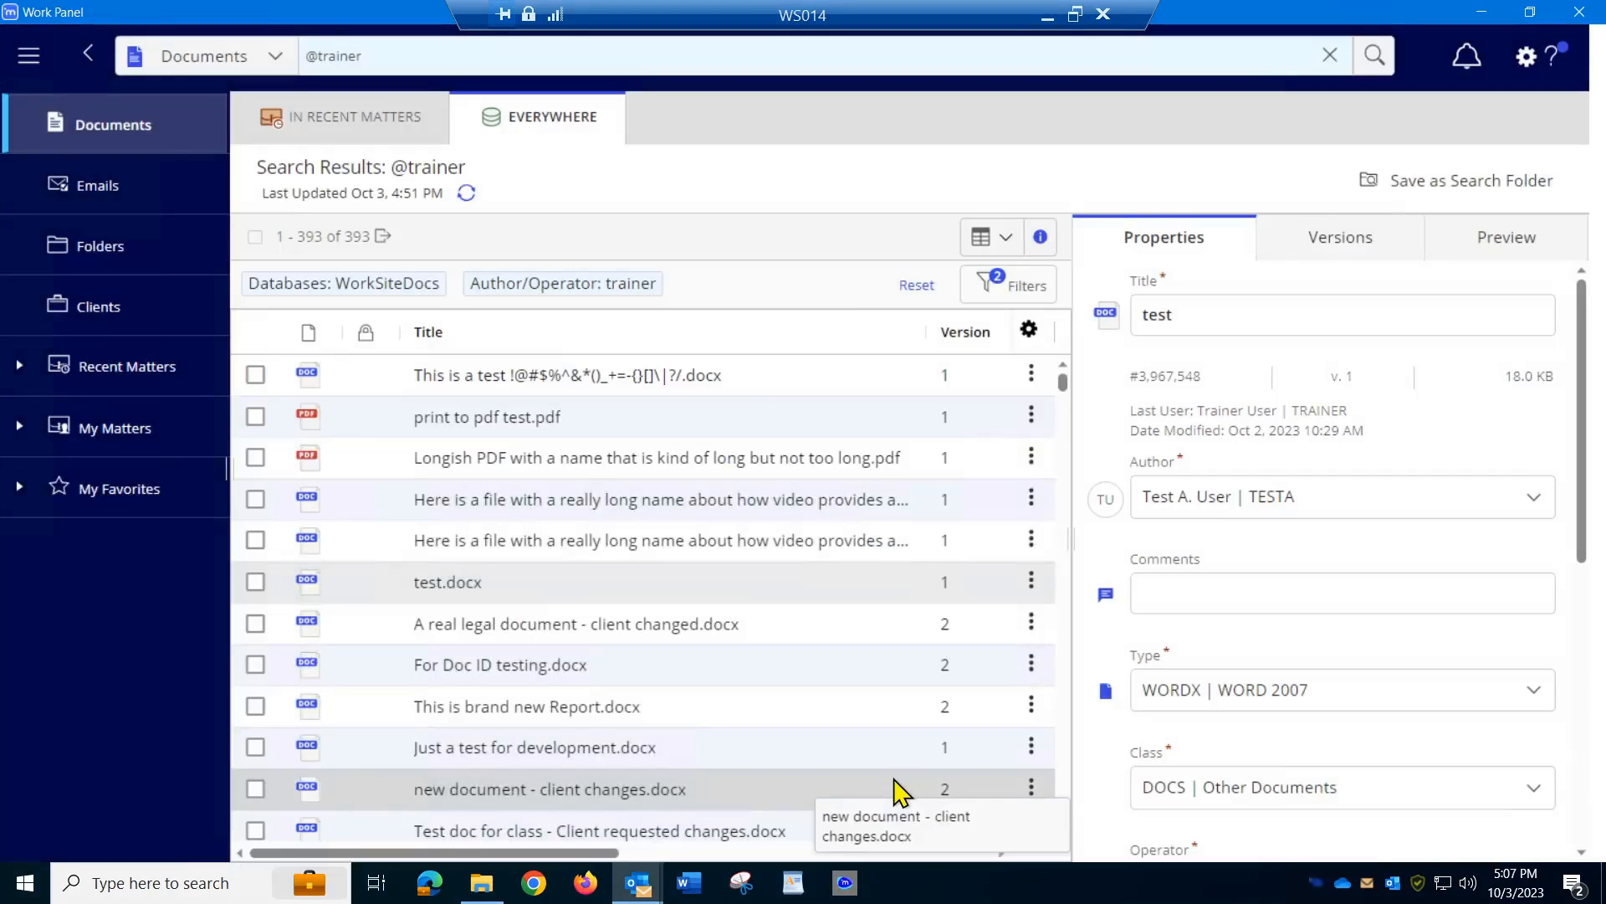
mouse_move(579, 563)
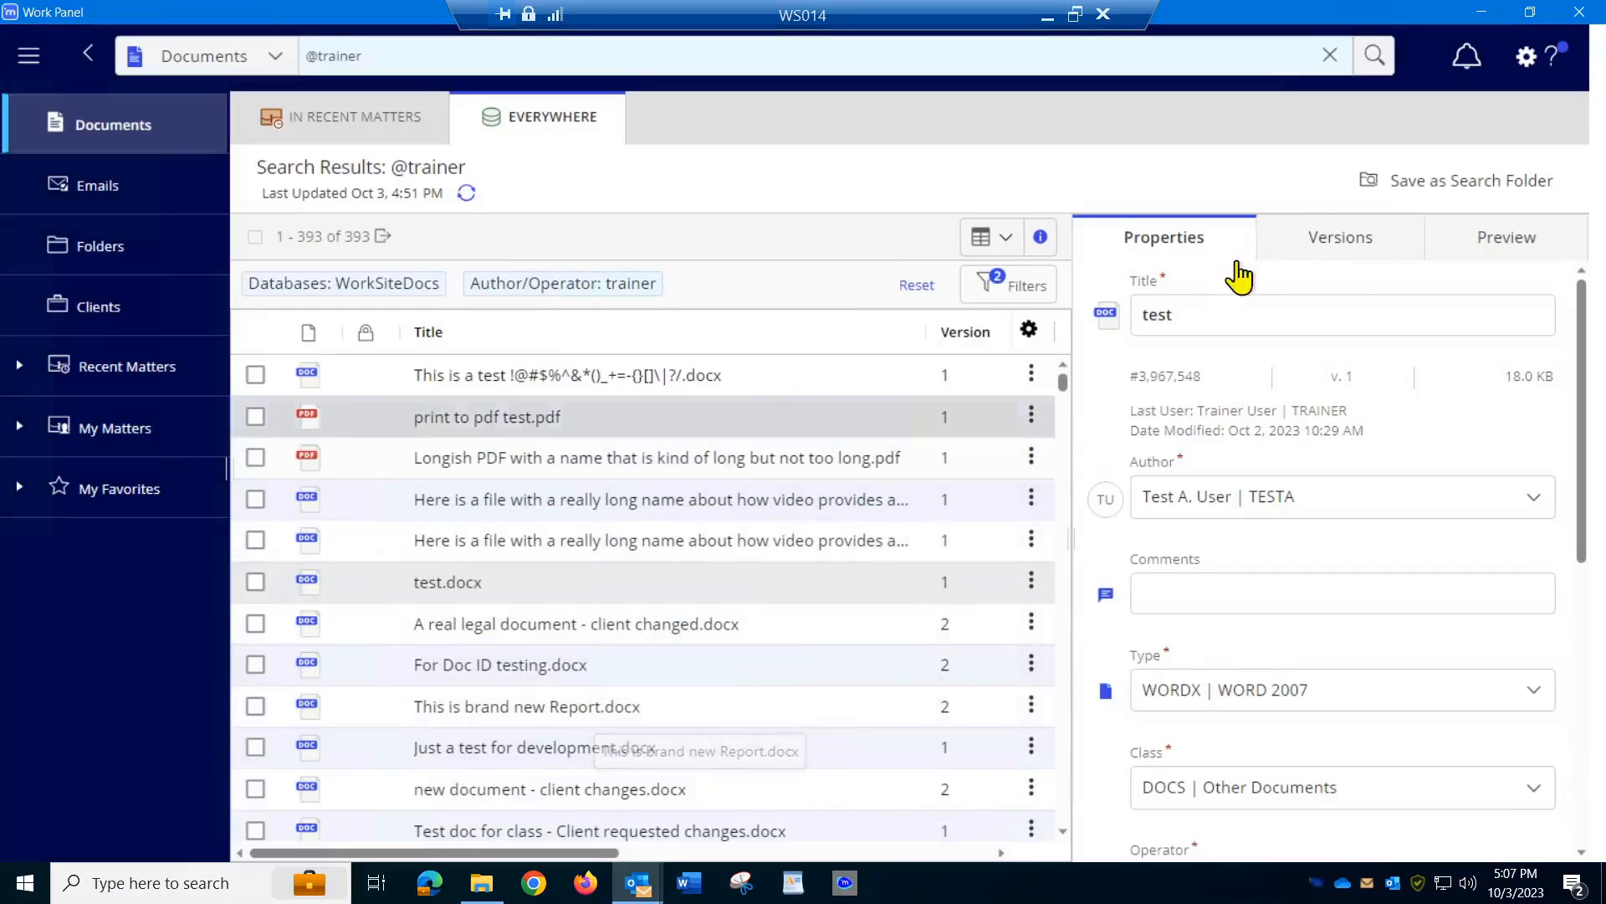
mouse_move(1039, 237)
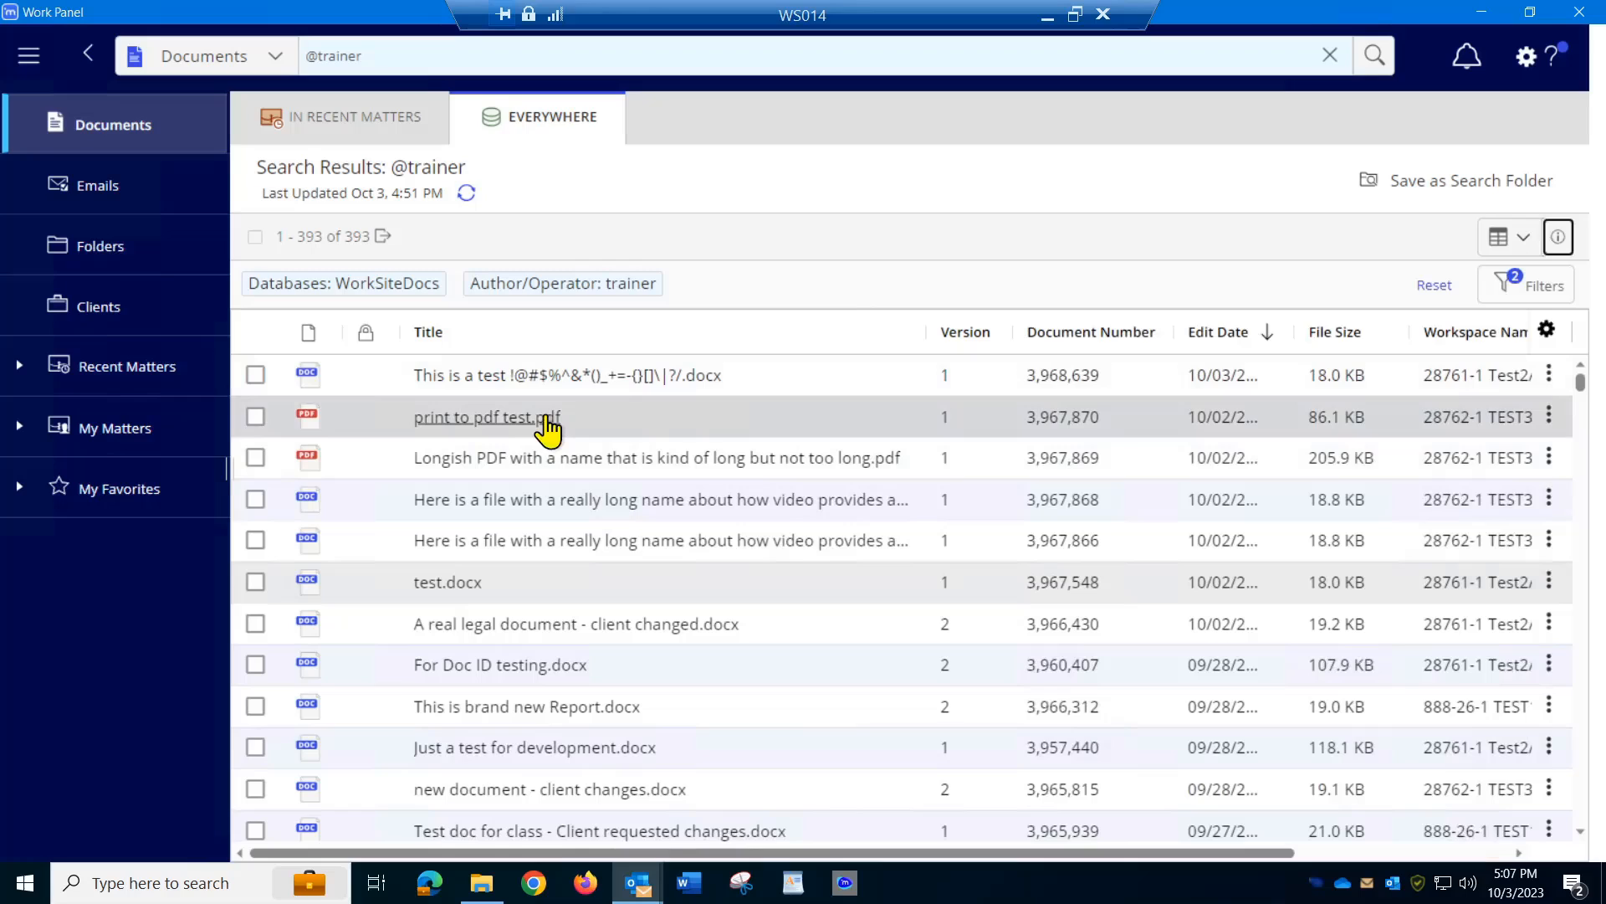
mouse_move(1270, 441)
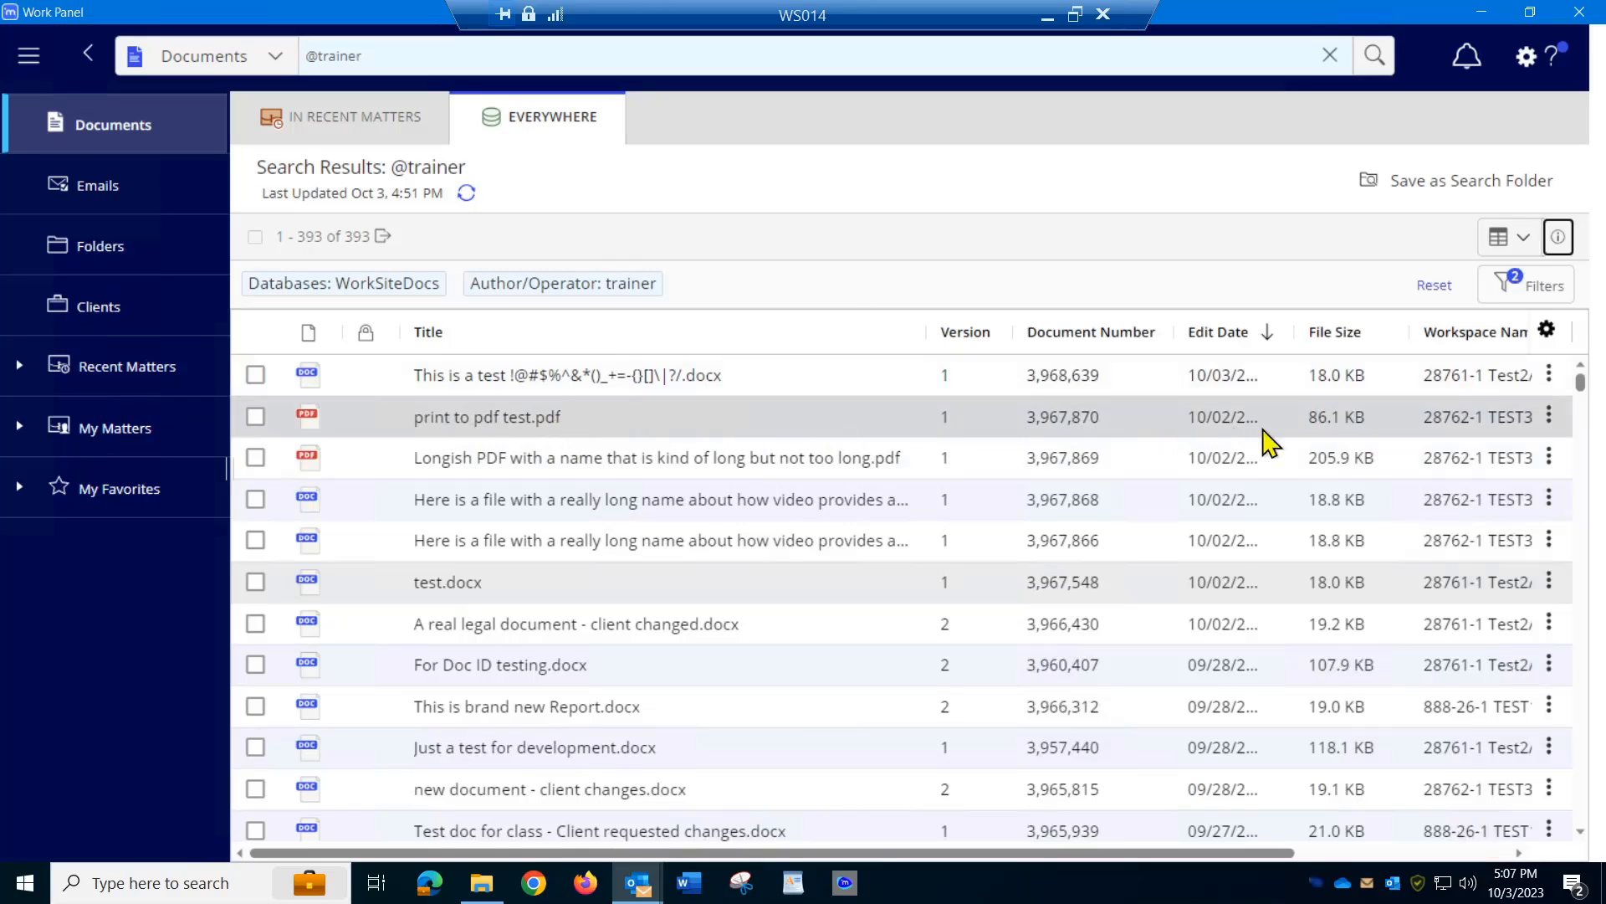
mouse_move(615, 437)
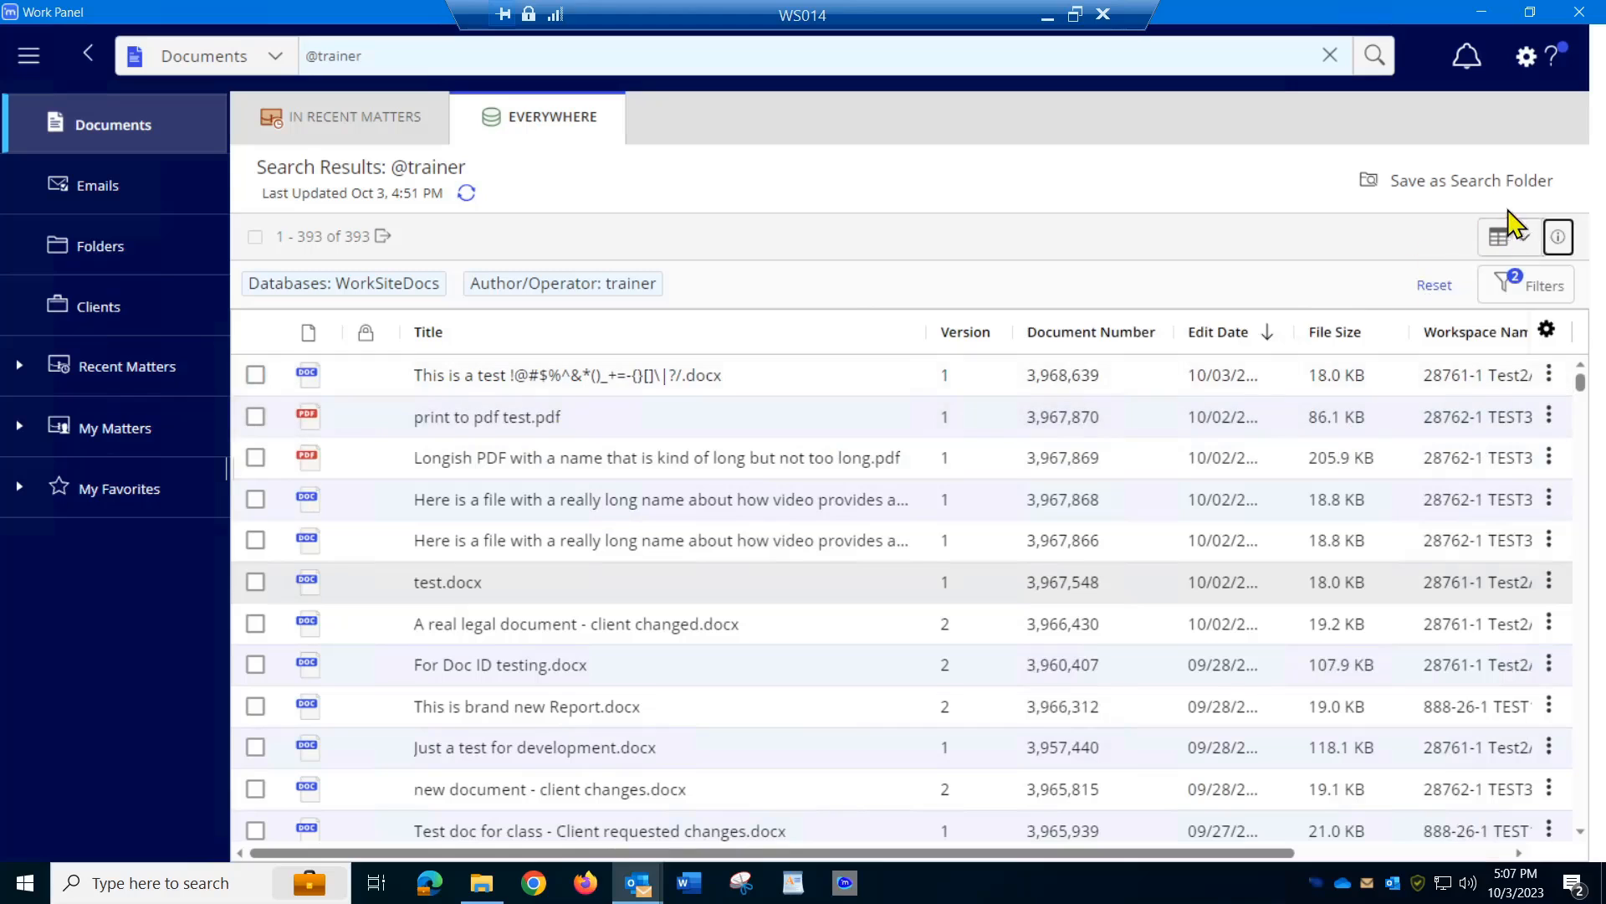
- Close the Properties pane so the grid reveals Document Number, Edit Date, File Size, Workspace
click(1507, 237)
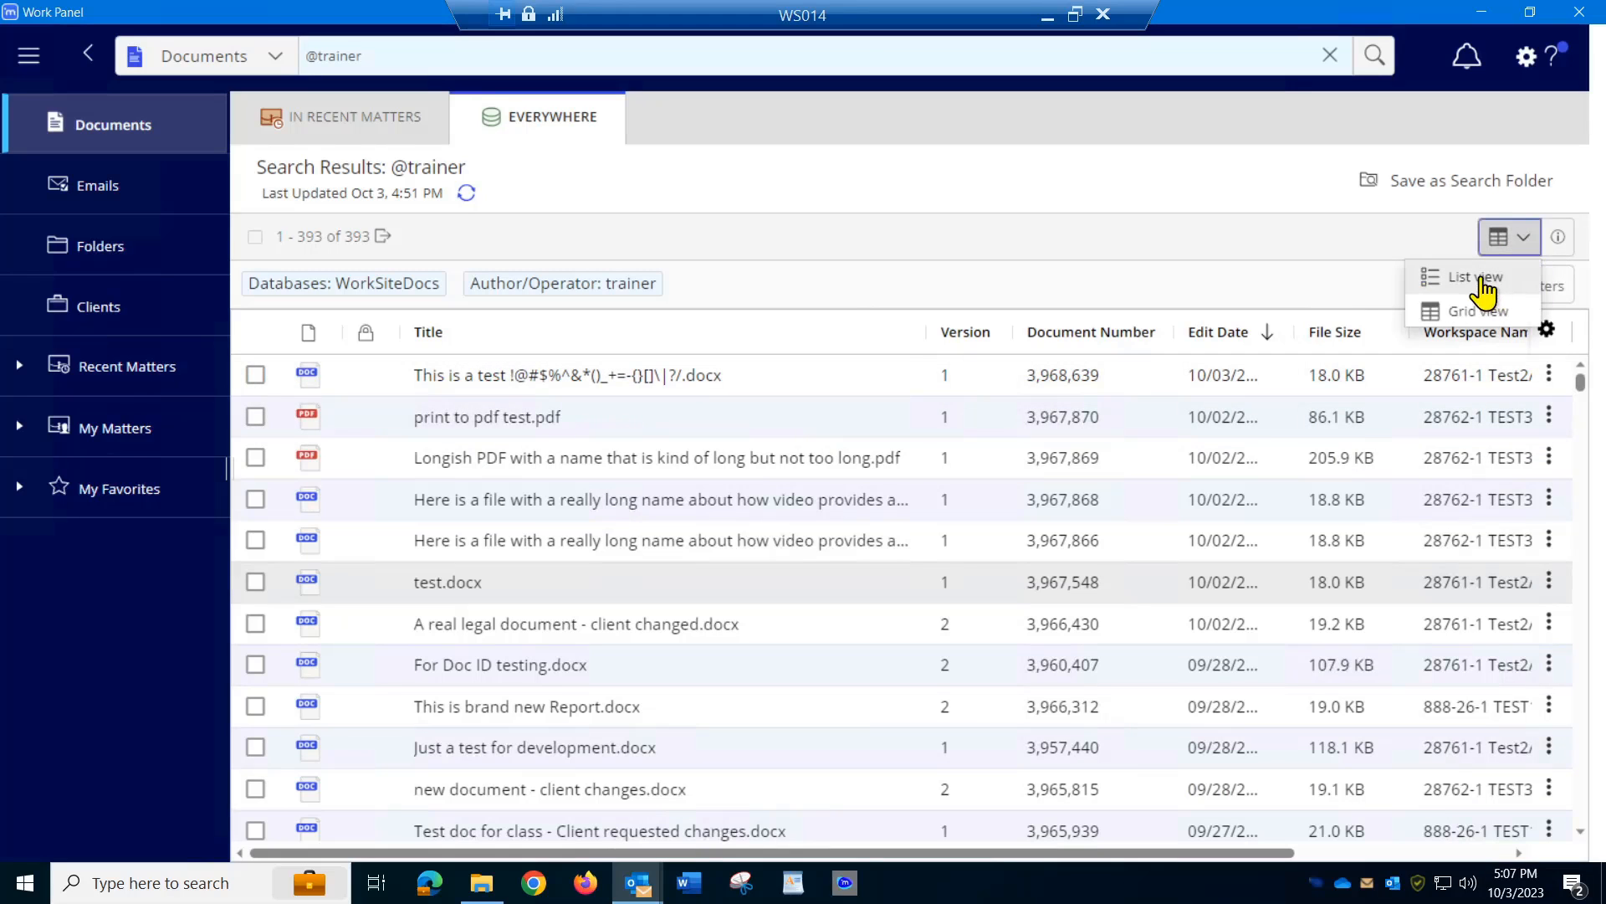
click(1482, 276)
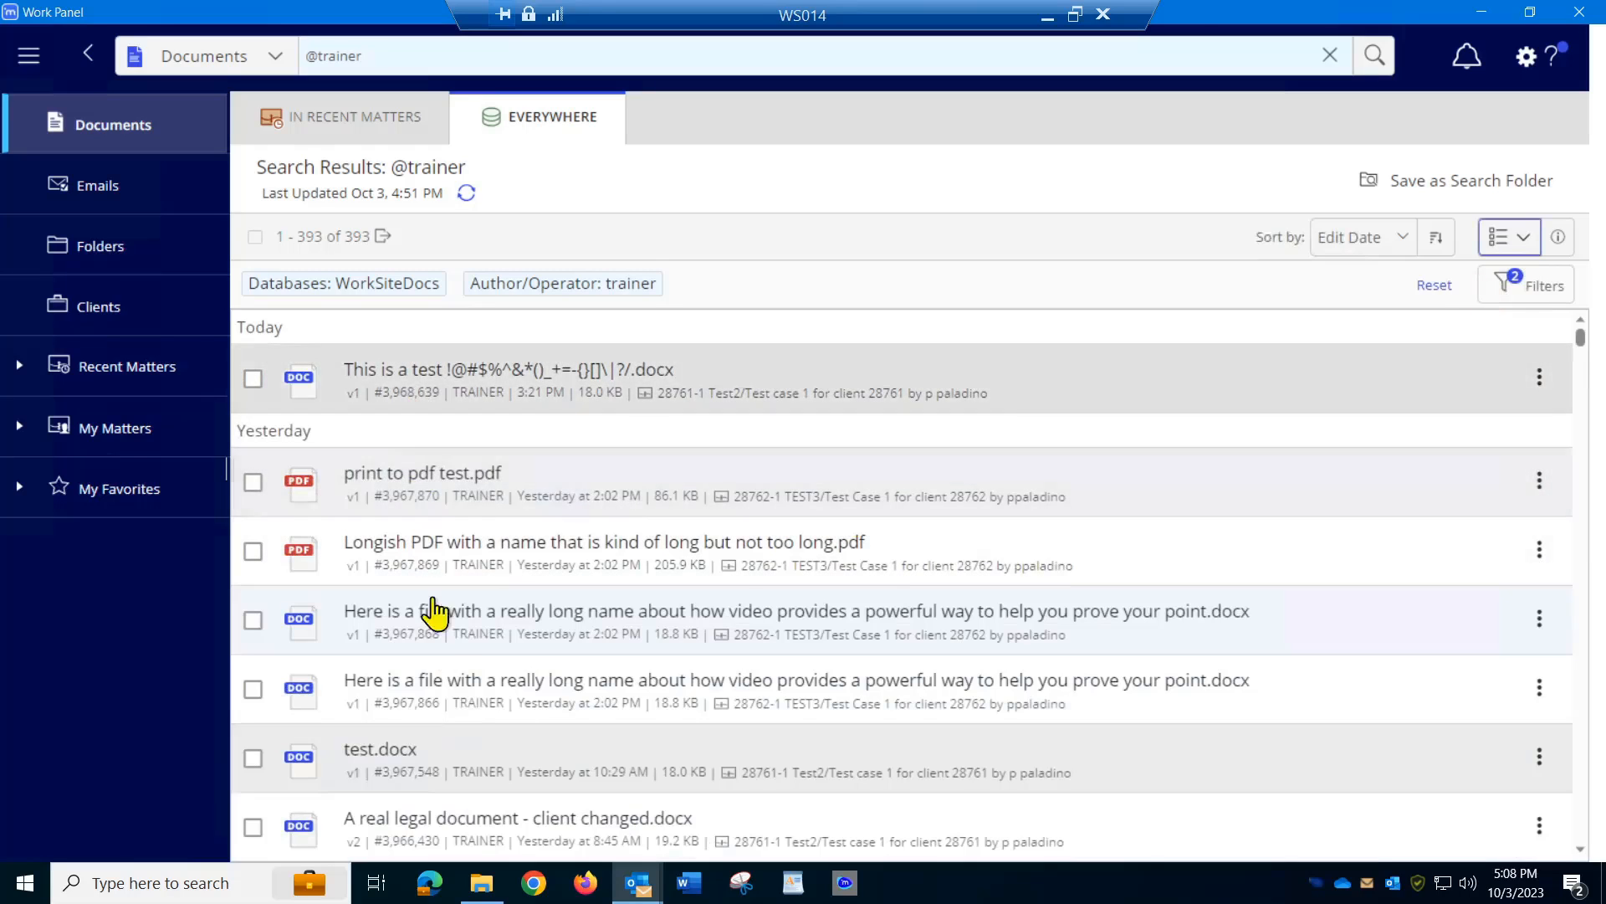
mouse_move(77, 510)
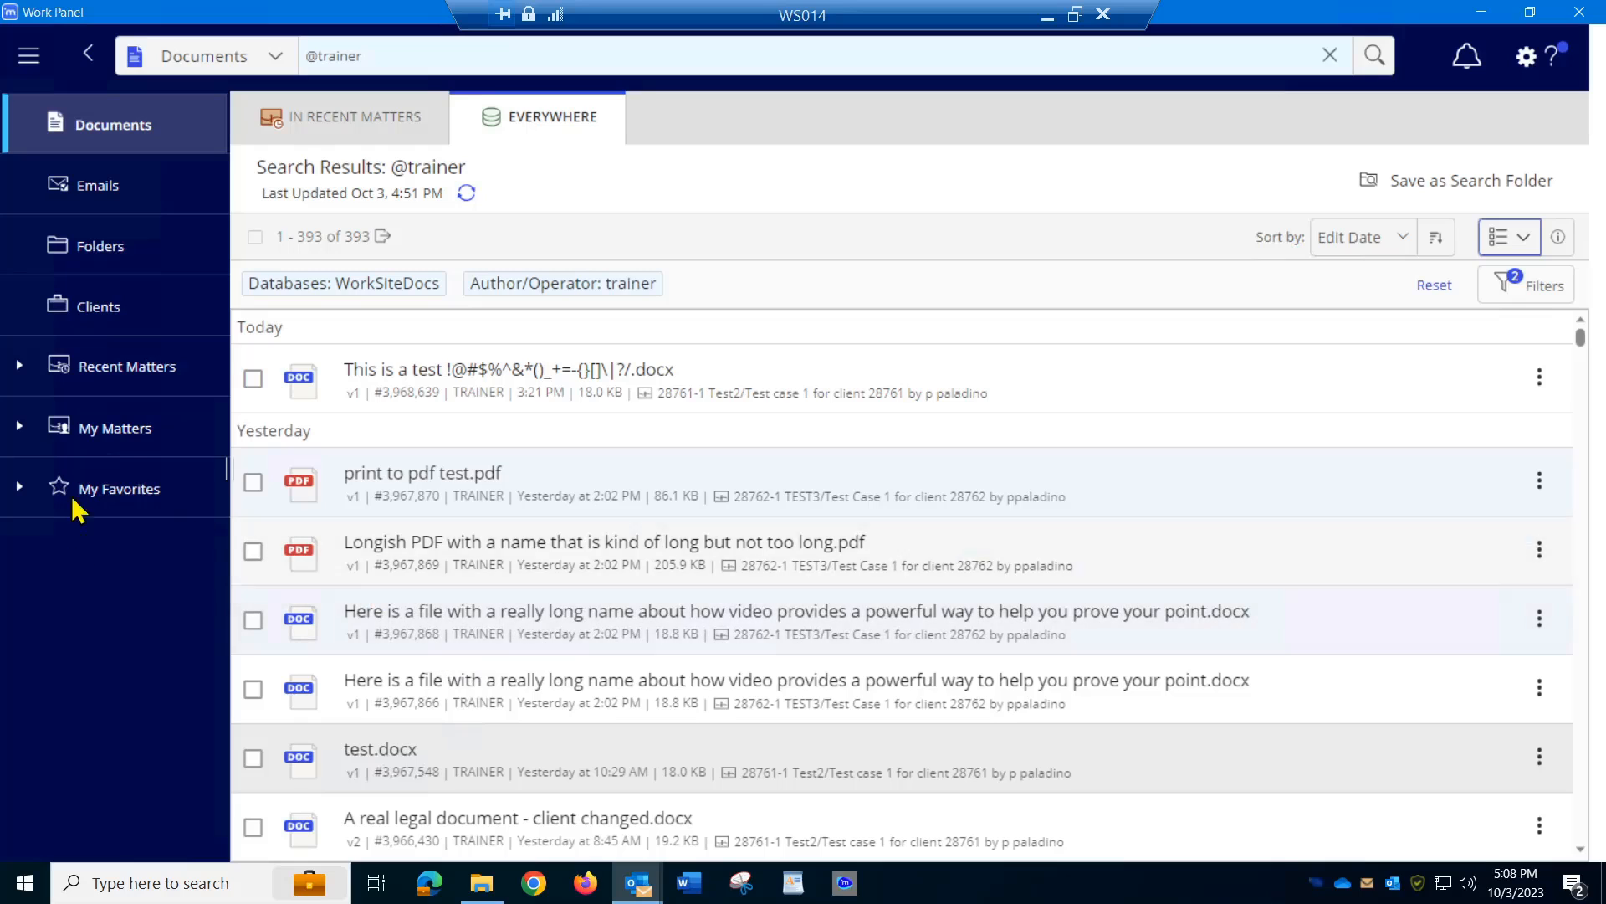
mouse_move(146, 620)
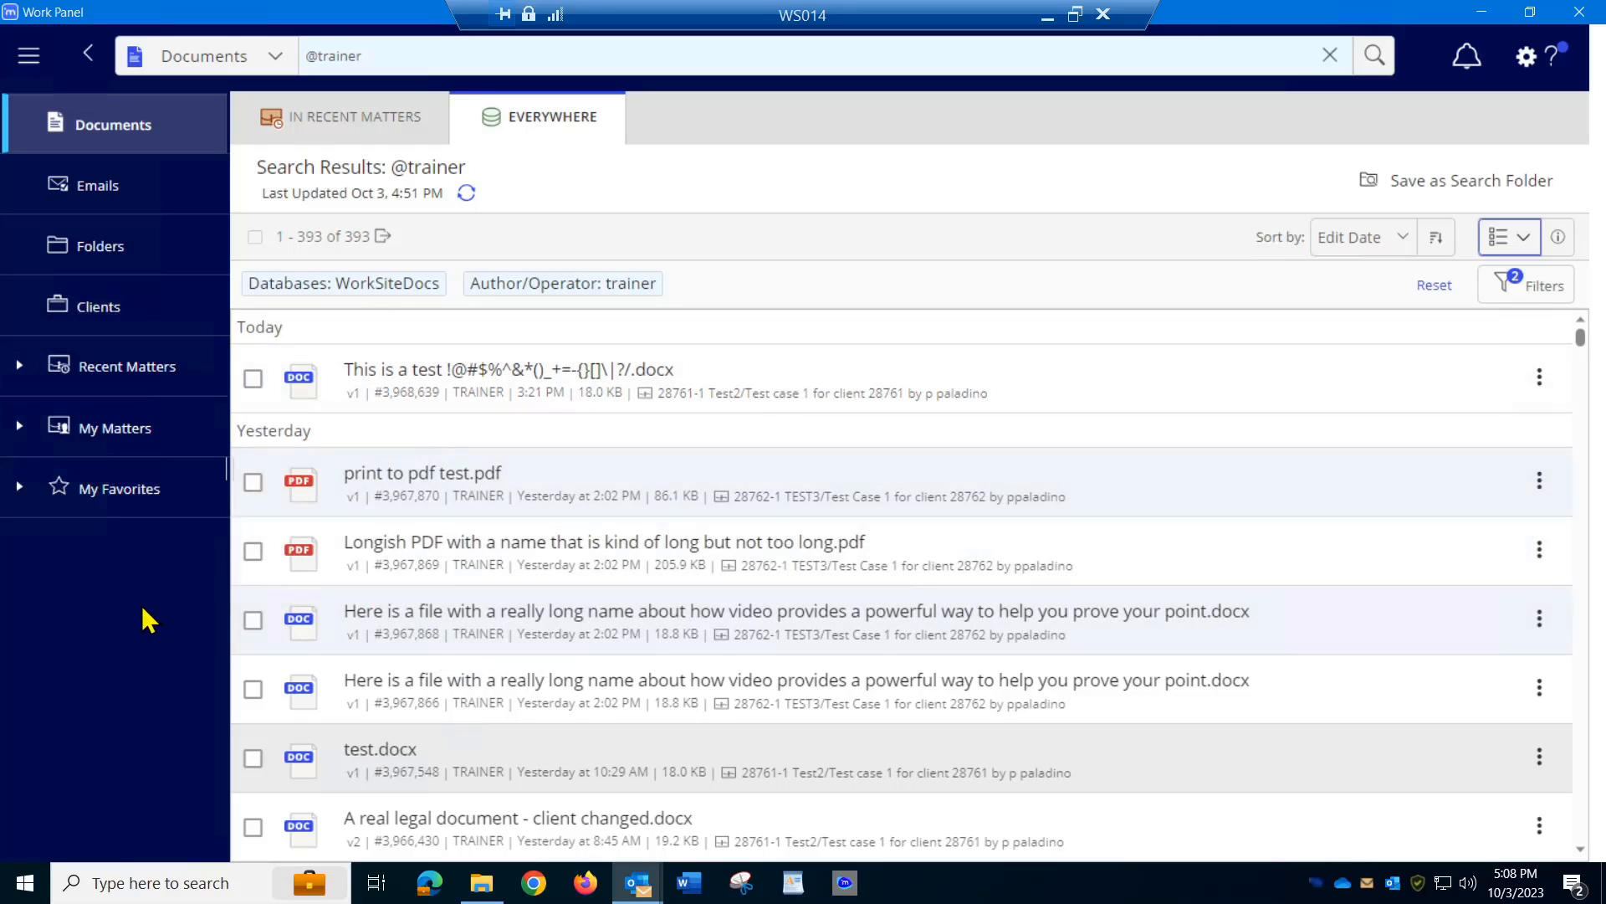
mouse_move(143, 625)
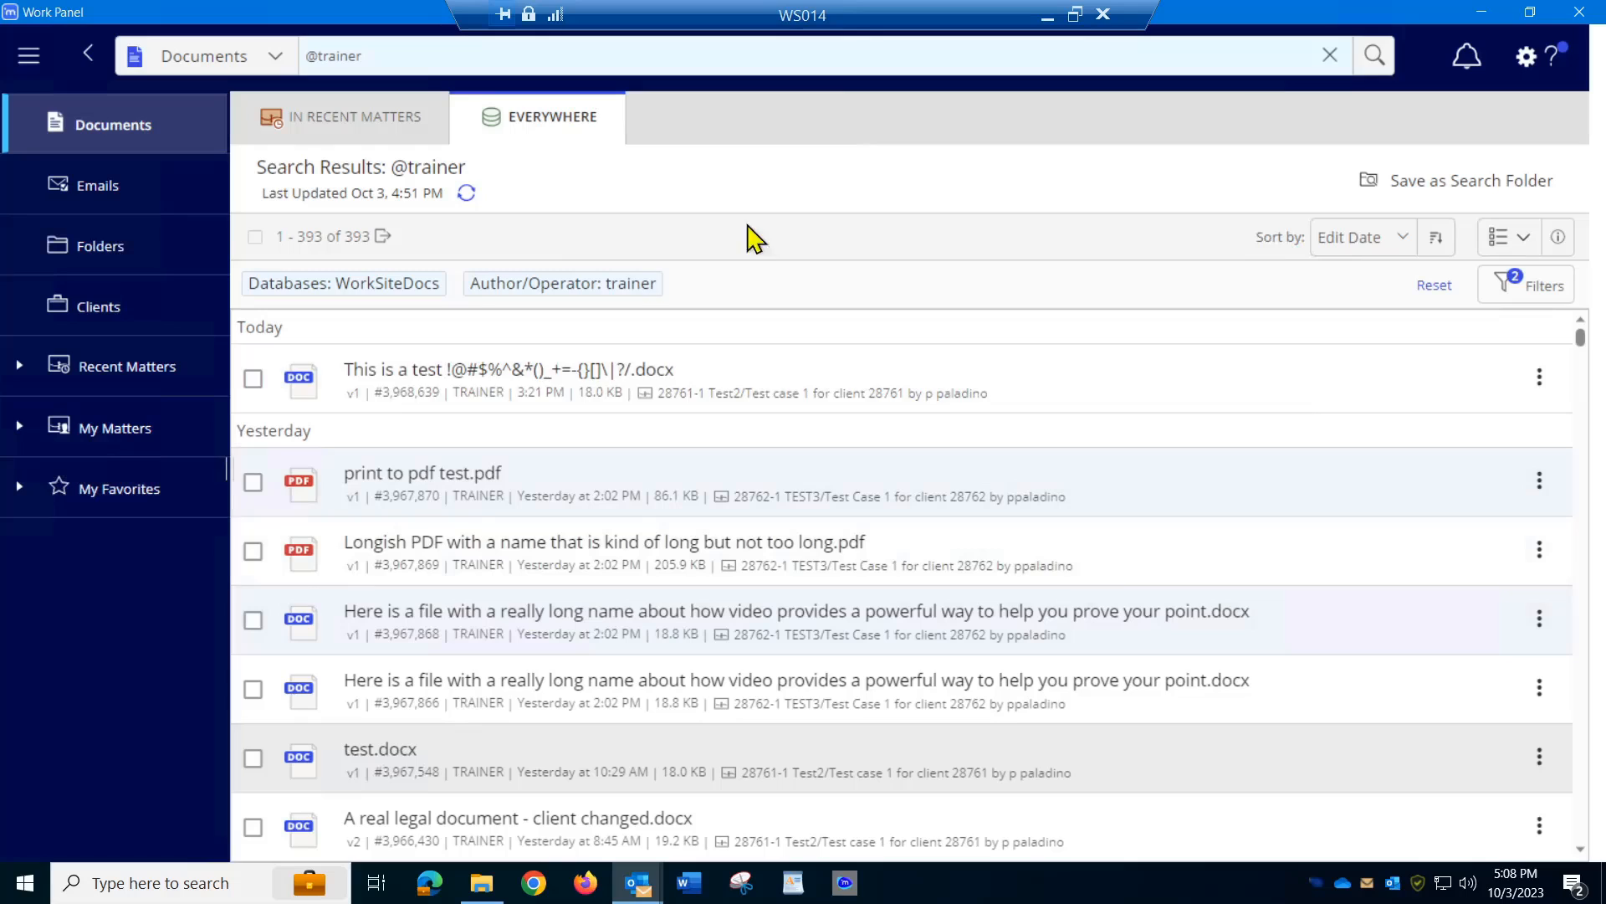
mouse_move(804, 120)
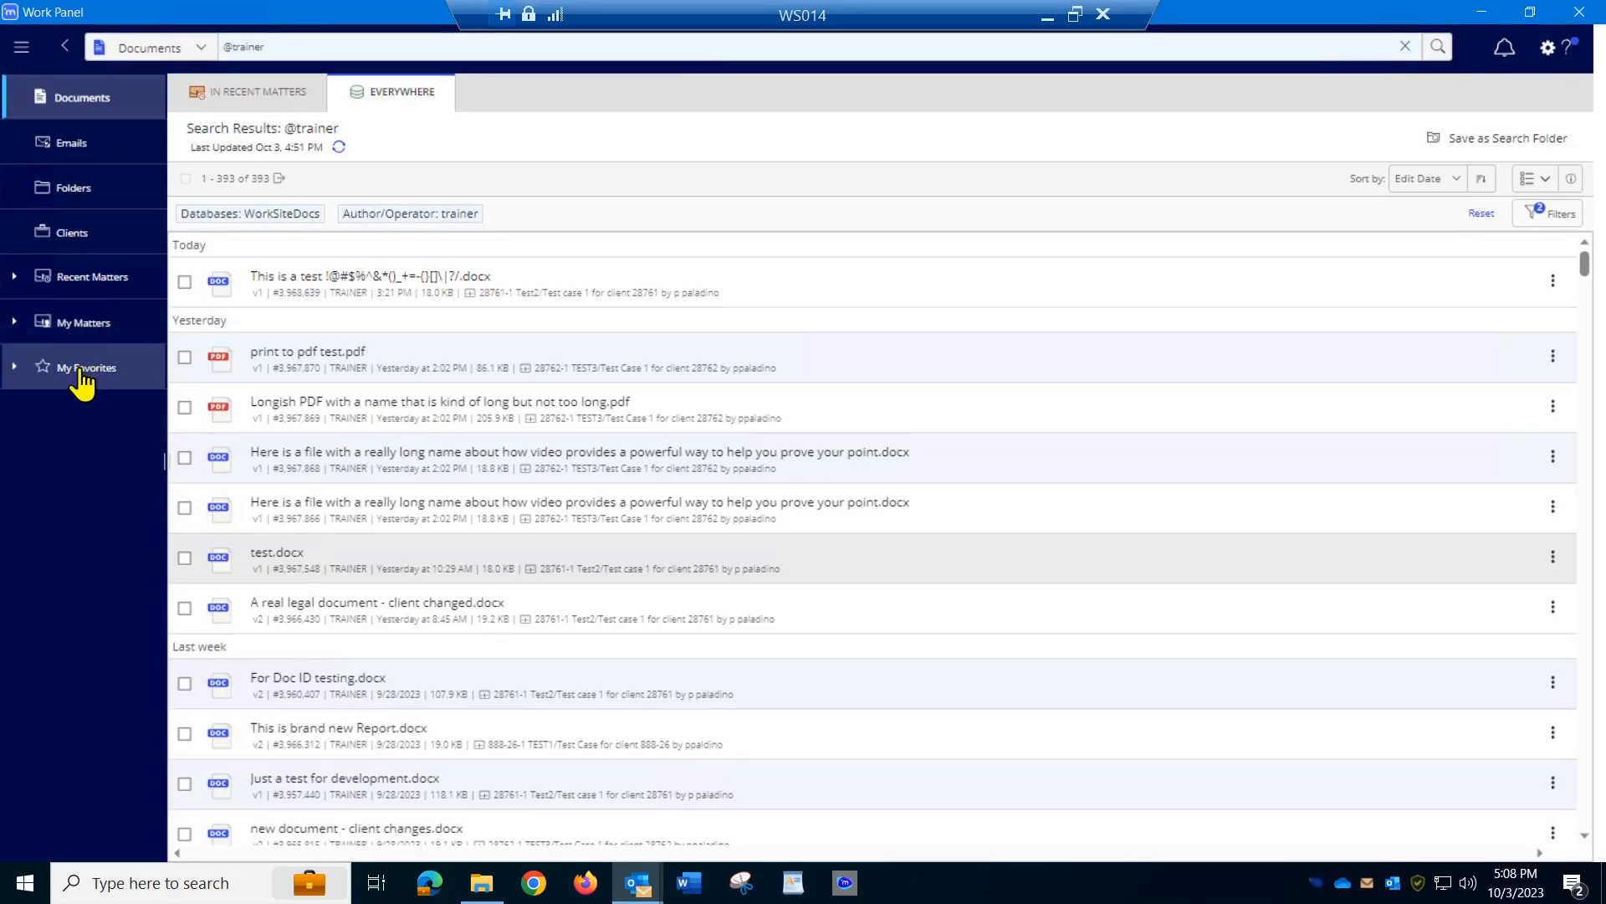
mouse_move(46, 415)
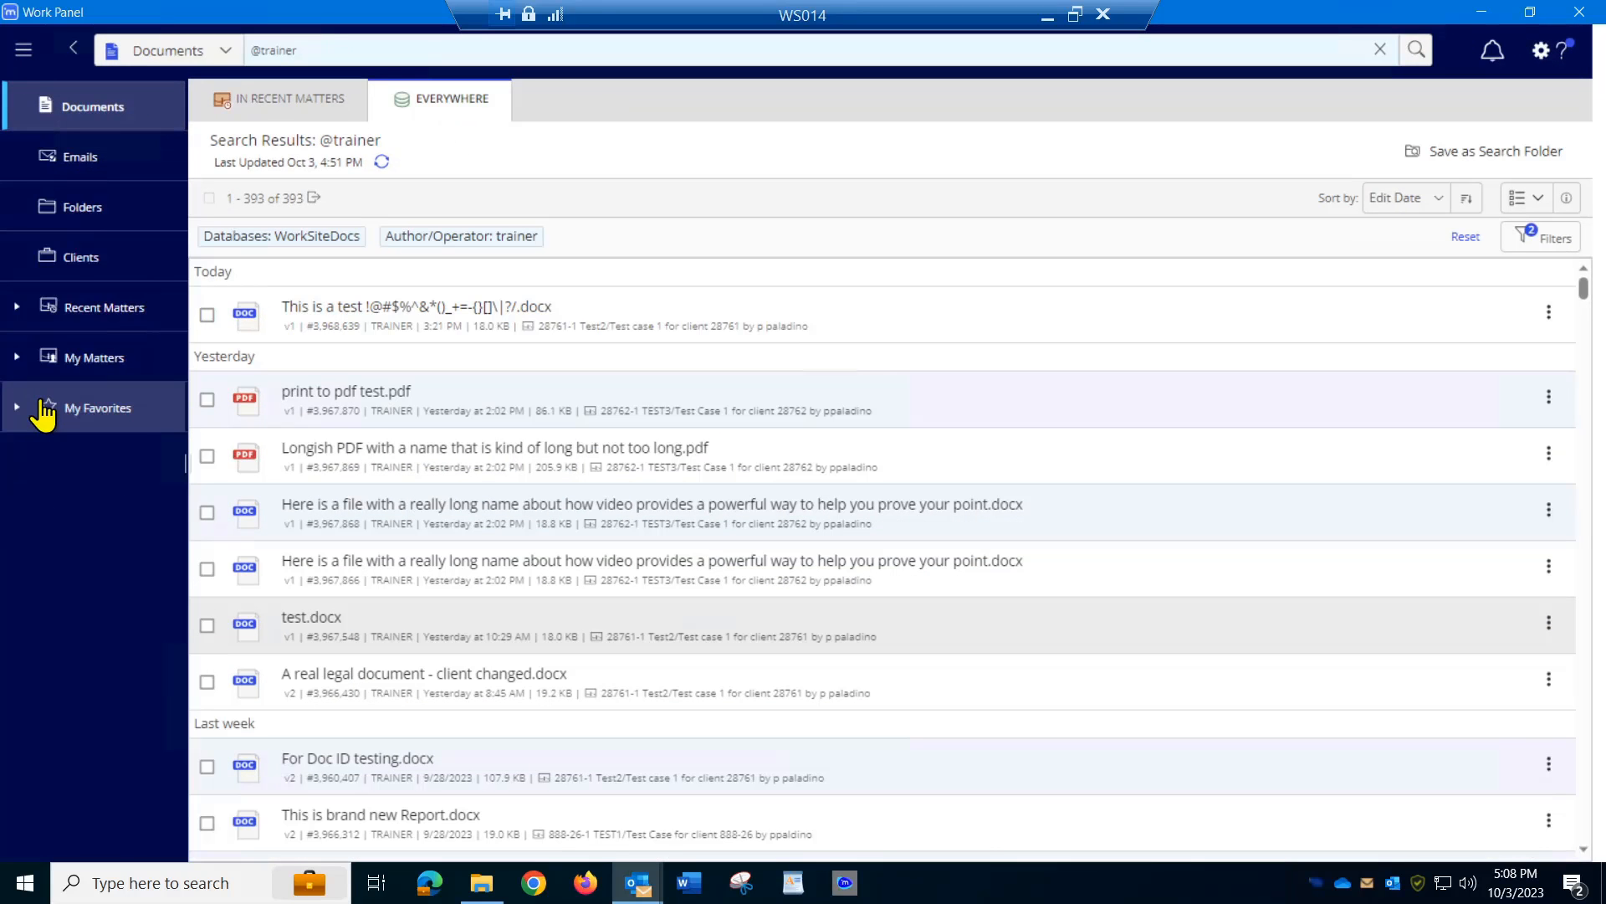
mouse_move(97, 407)
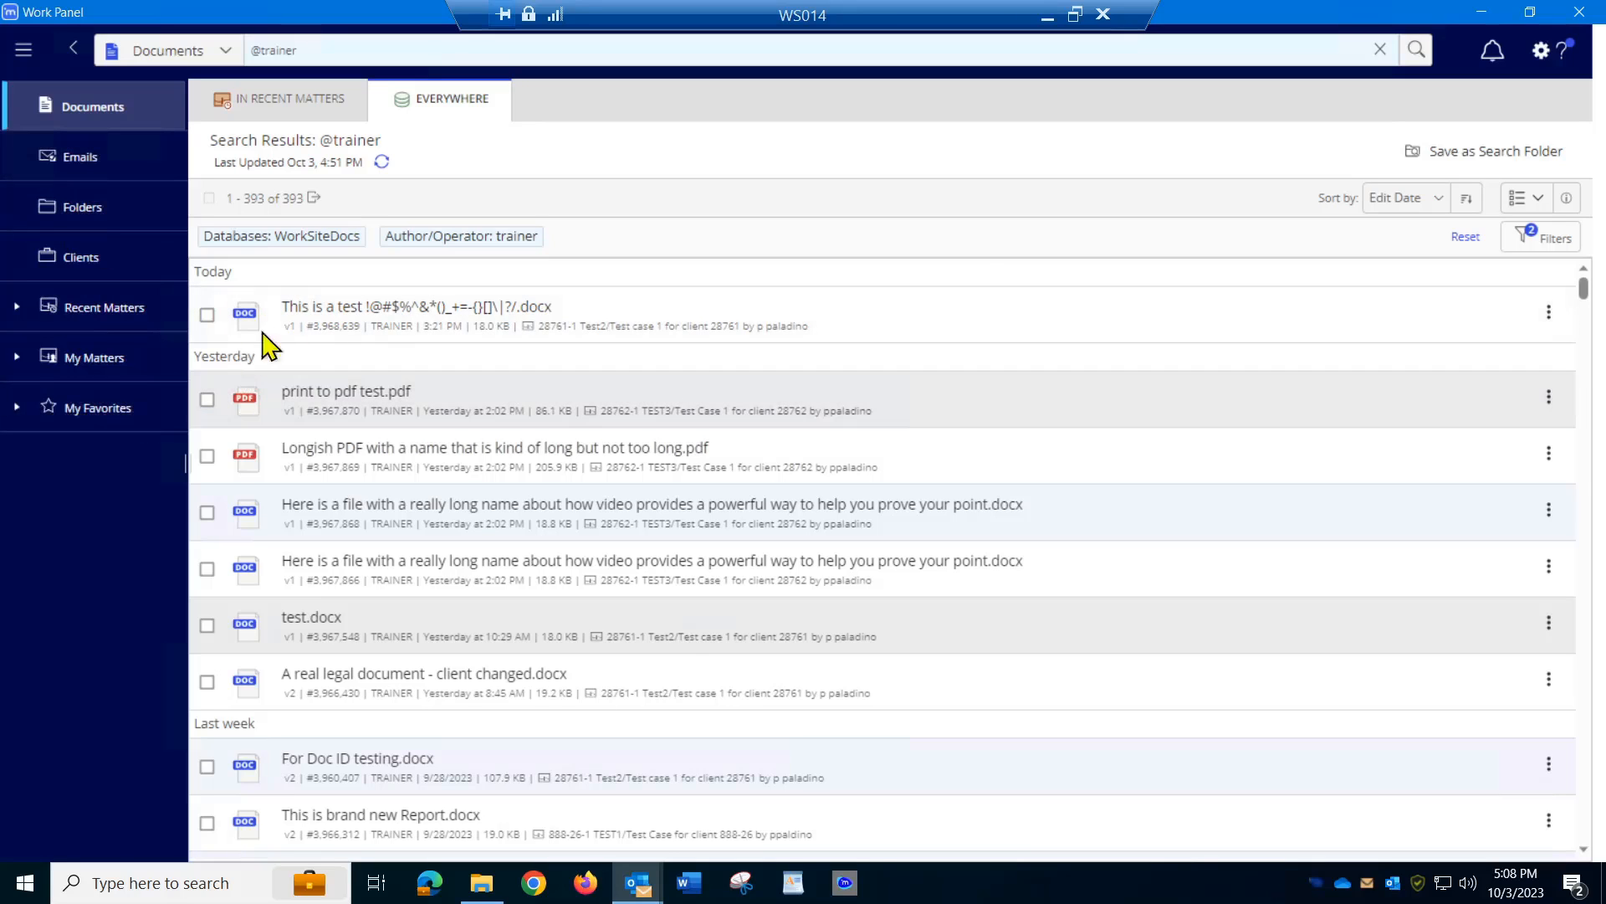
mouse_move(671, 228)
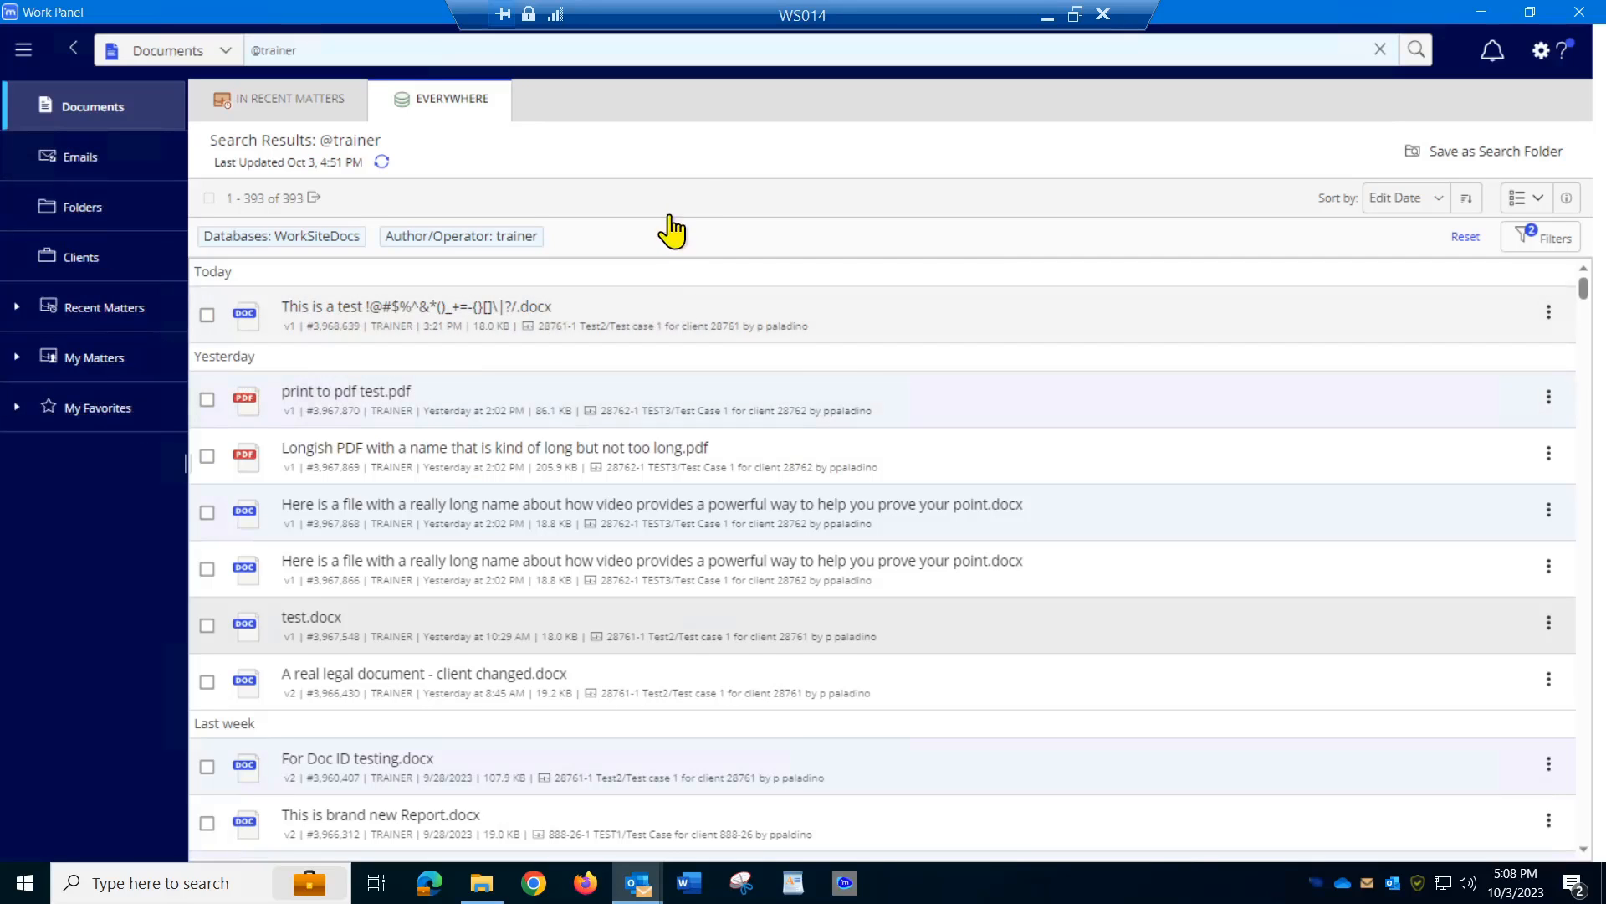
mouse_move(661, 164)
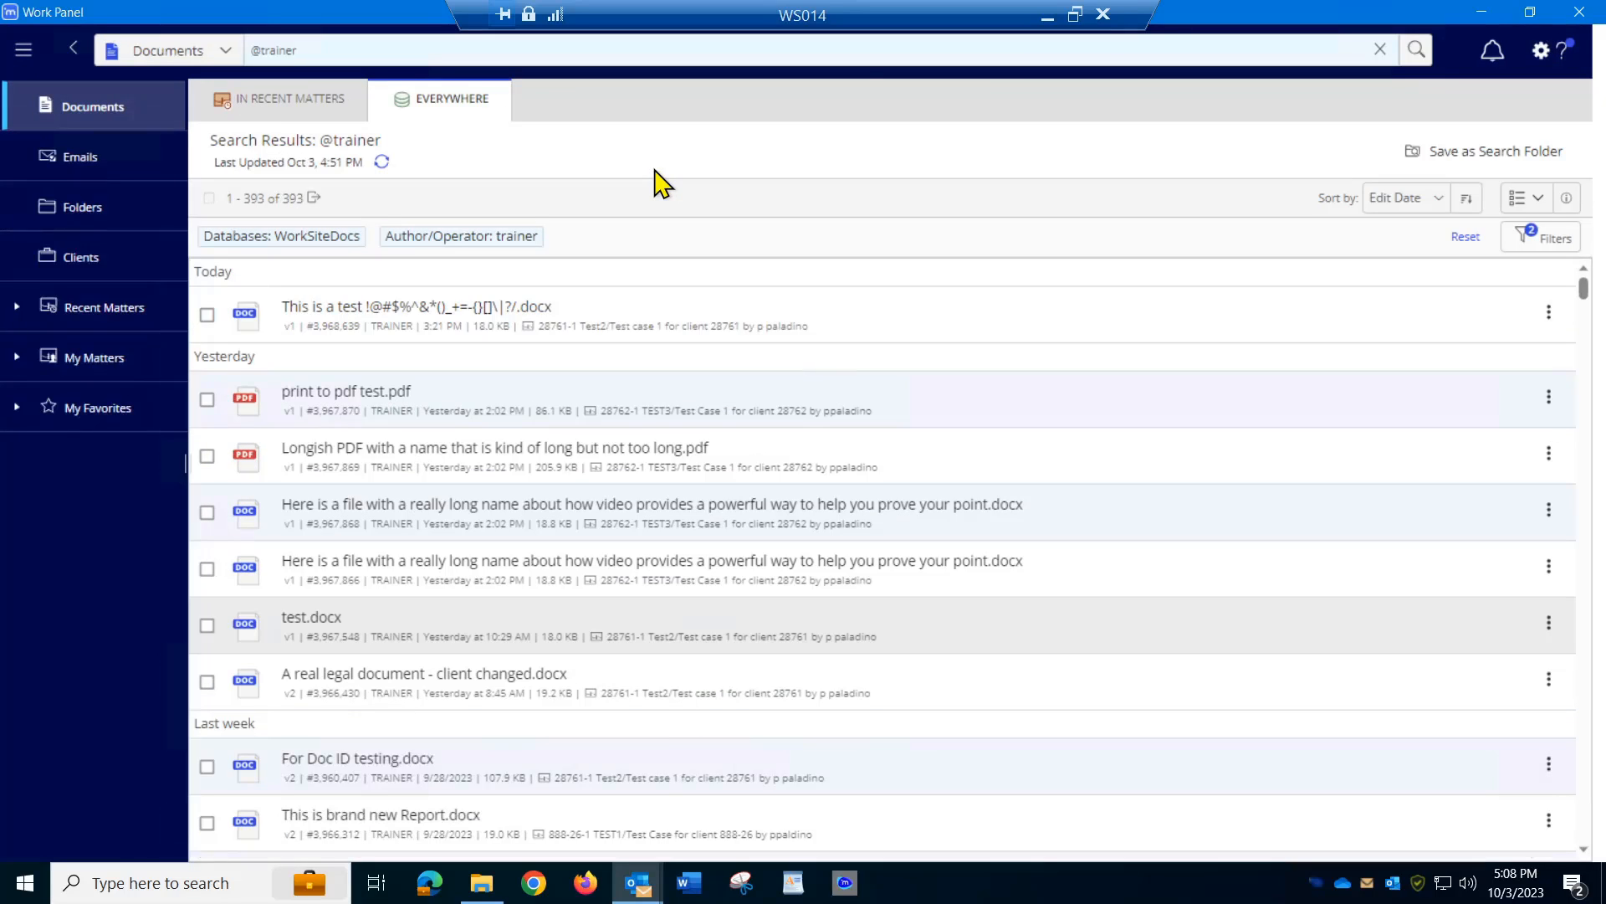
mouse_move(1483, 151)
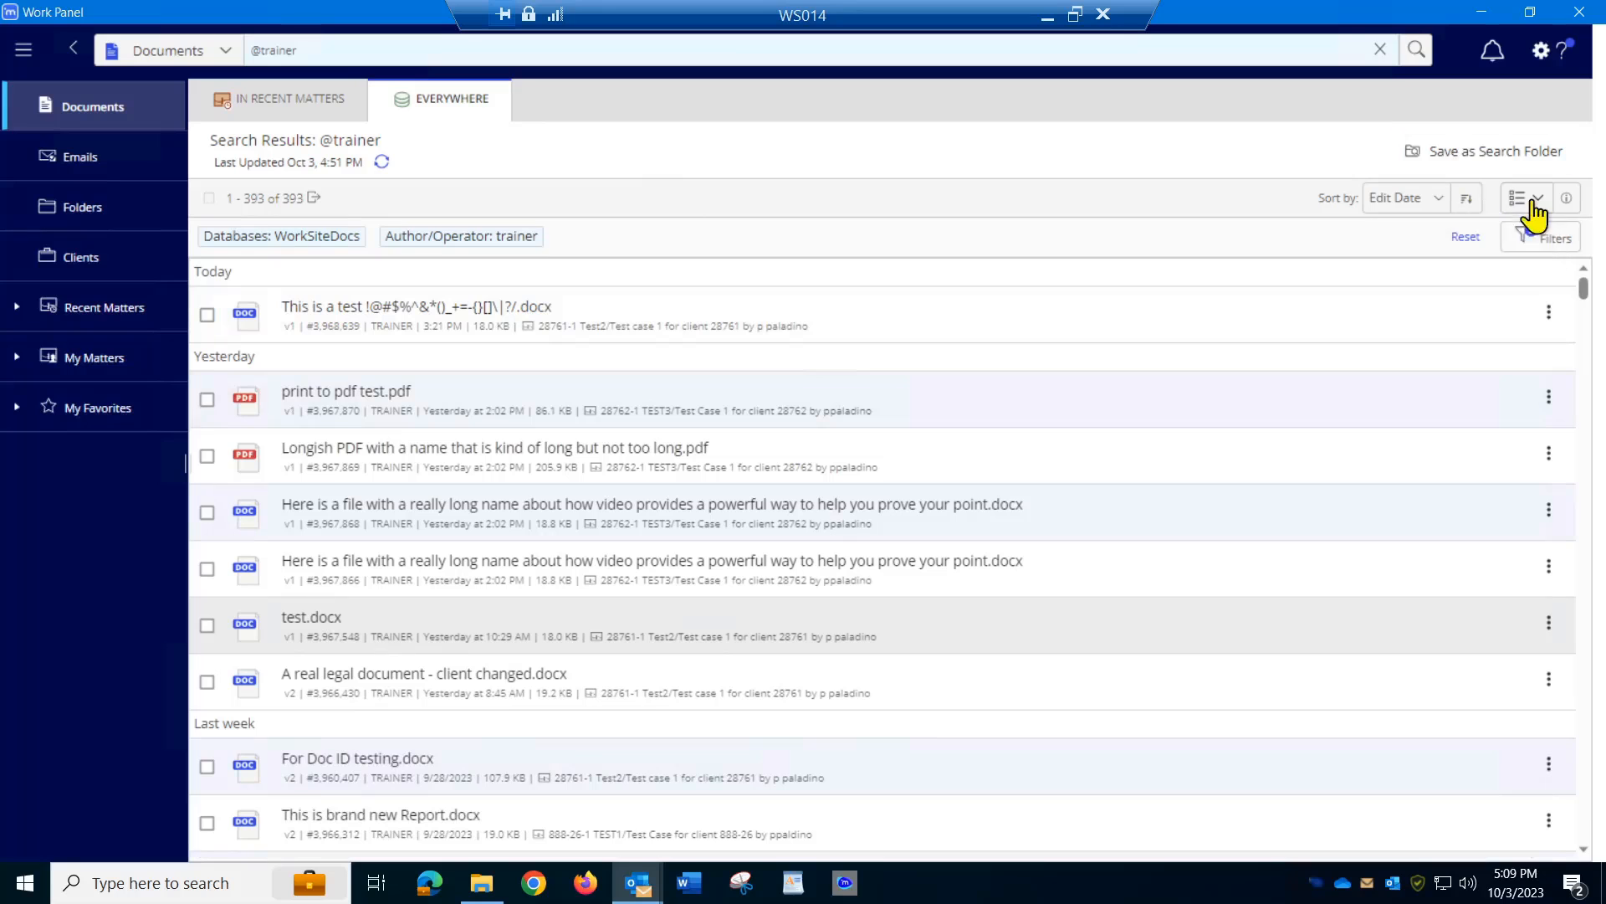
- Switch results to Grid view and open the details pane showing test.docx properties
click(1525, 198)
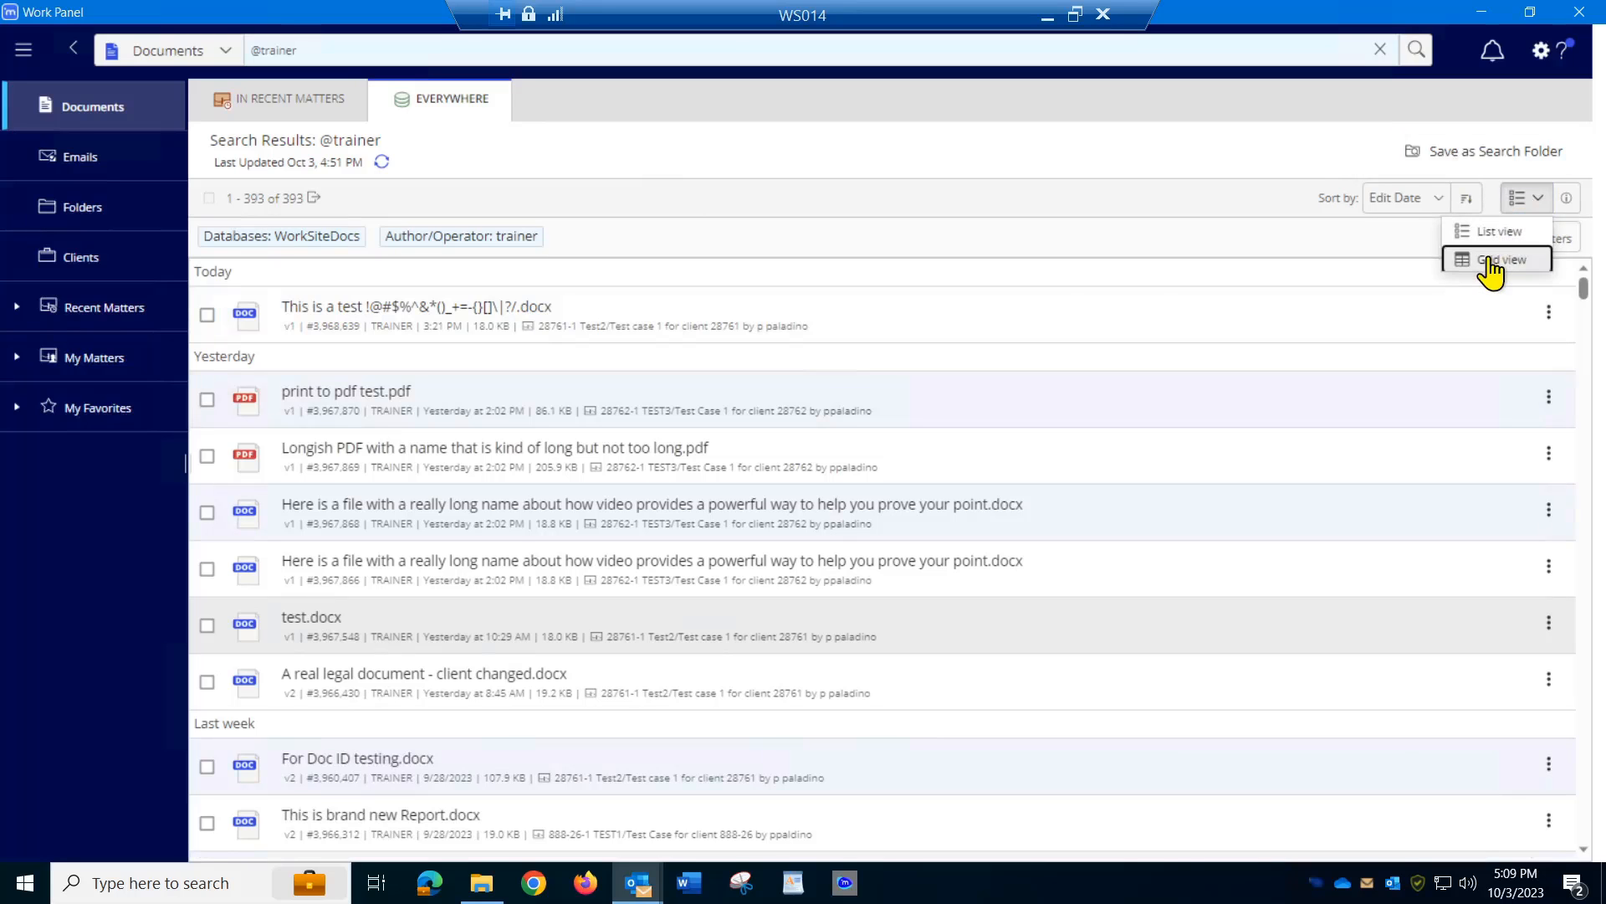
click(1503, 259)
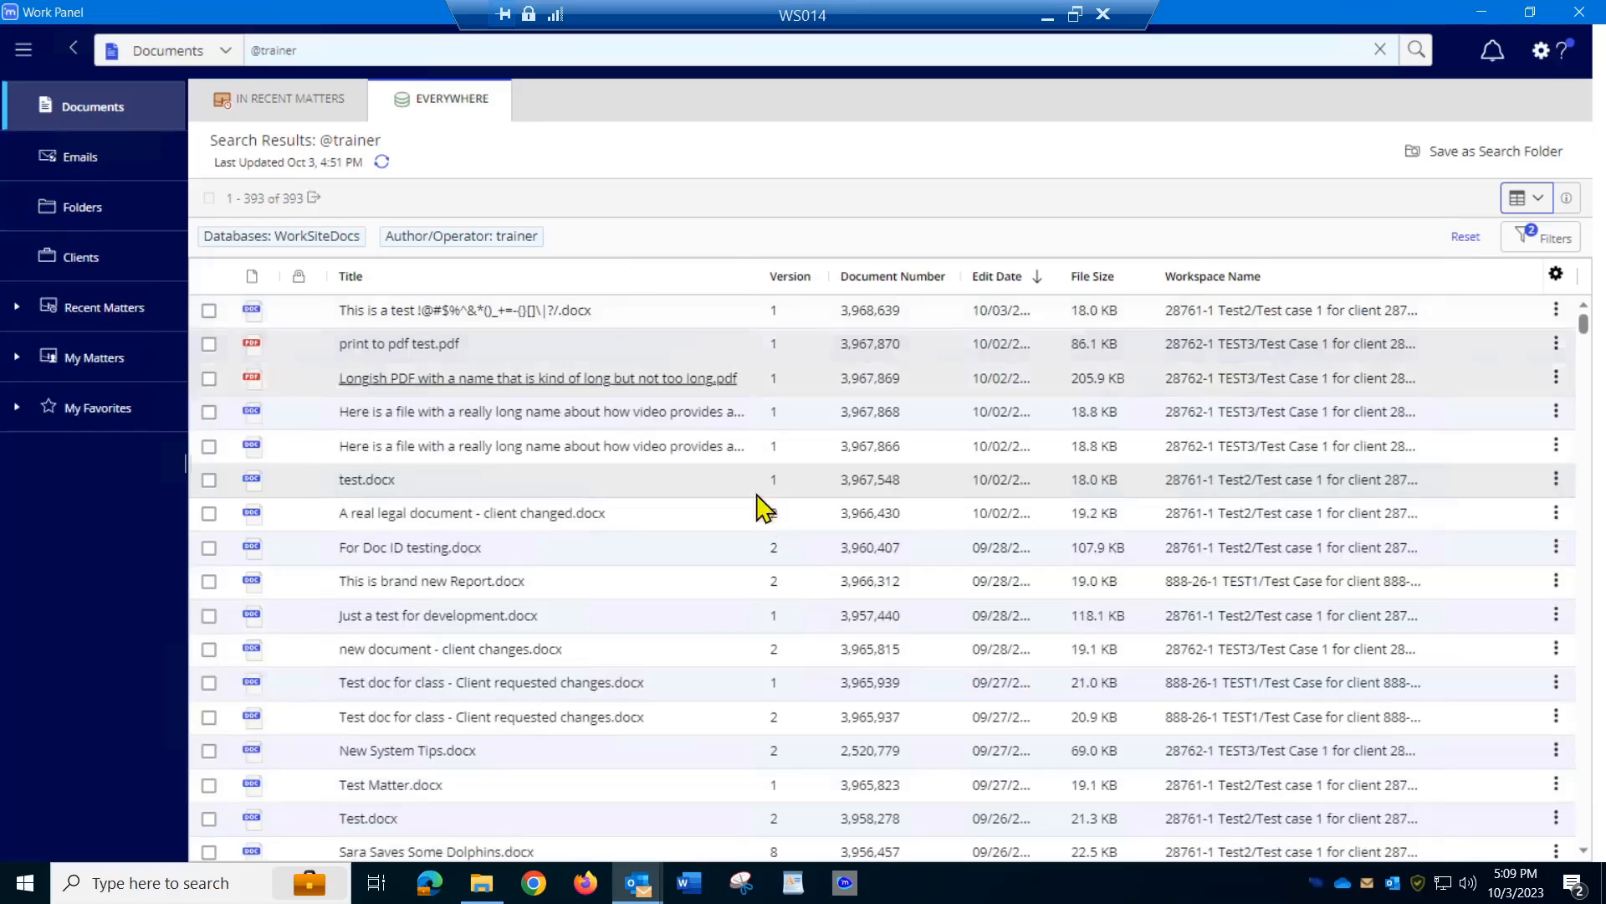
mouse_move(656, 683)
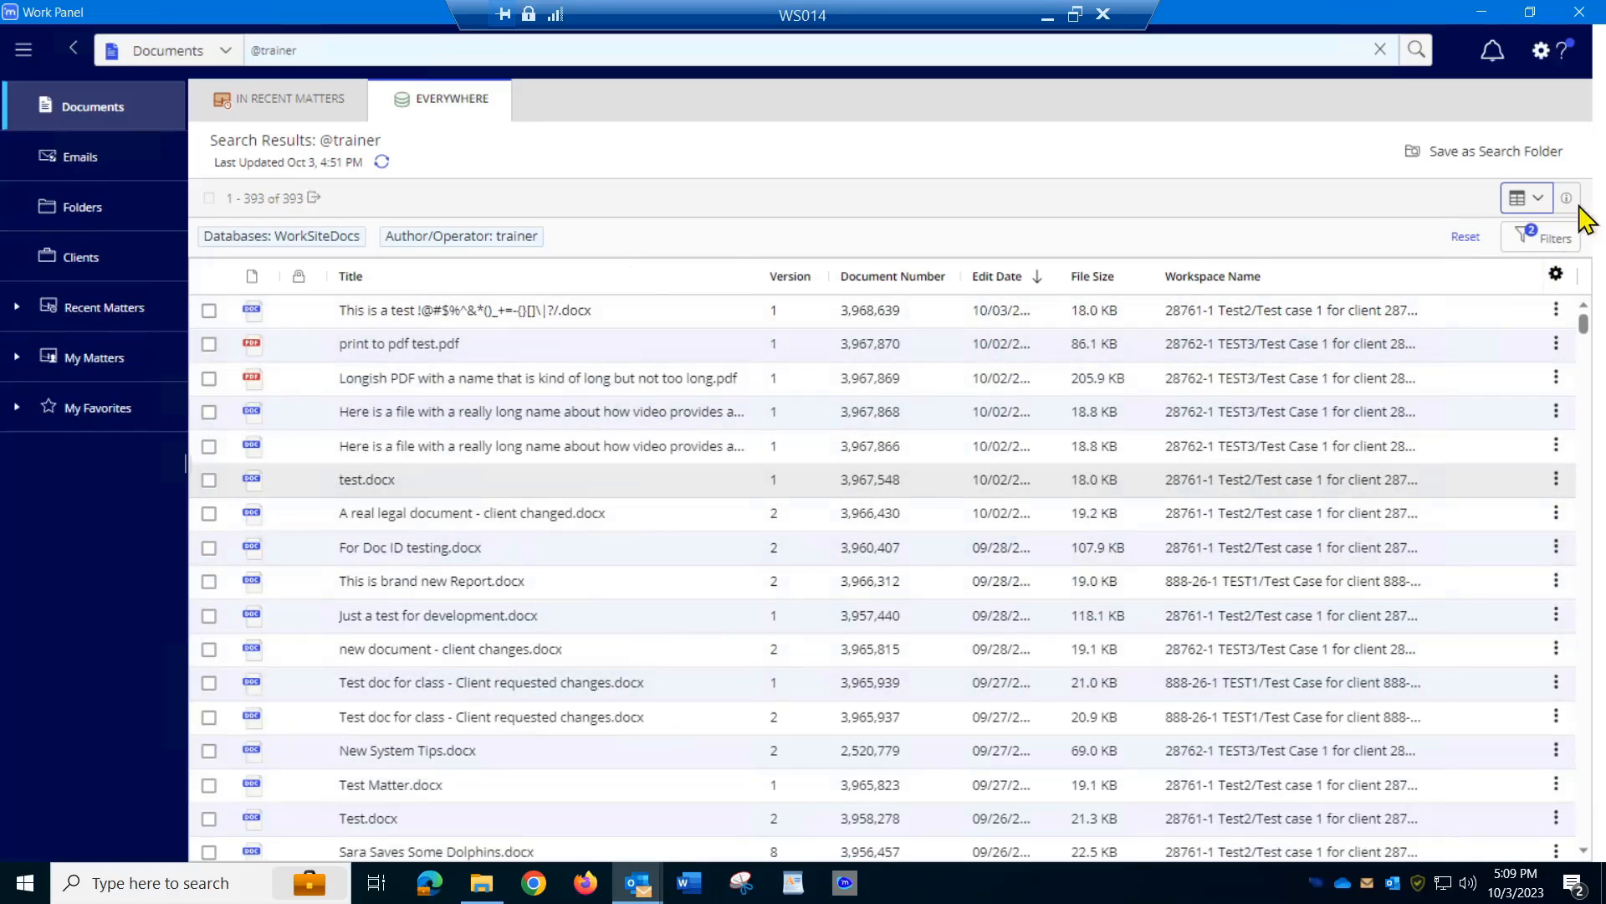
click(1566, 197)
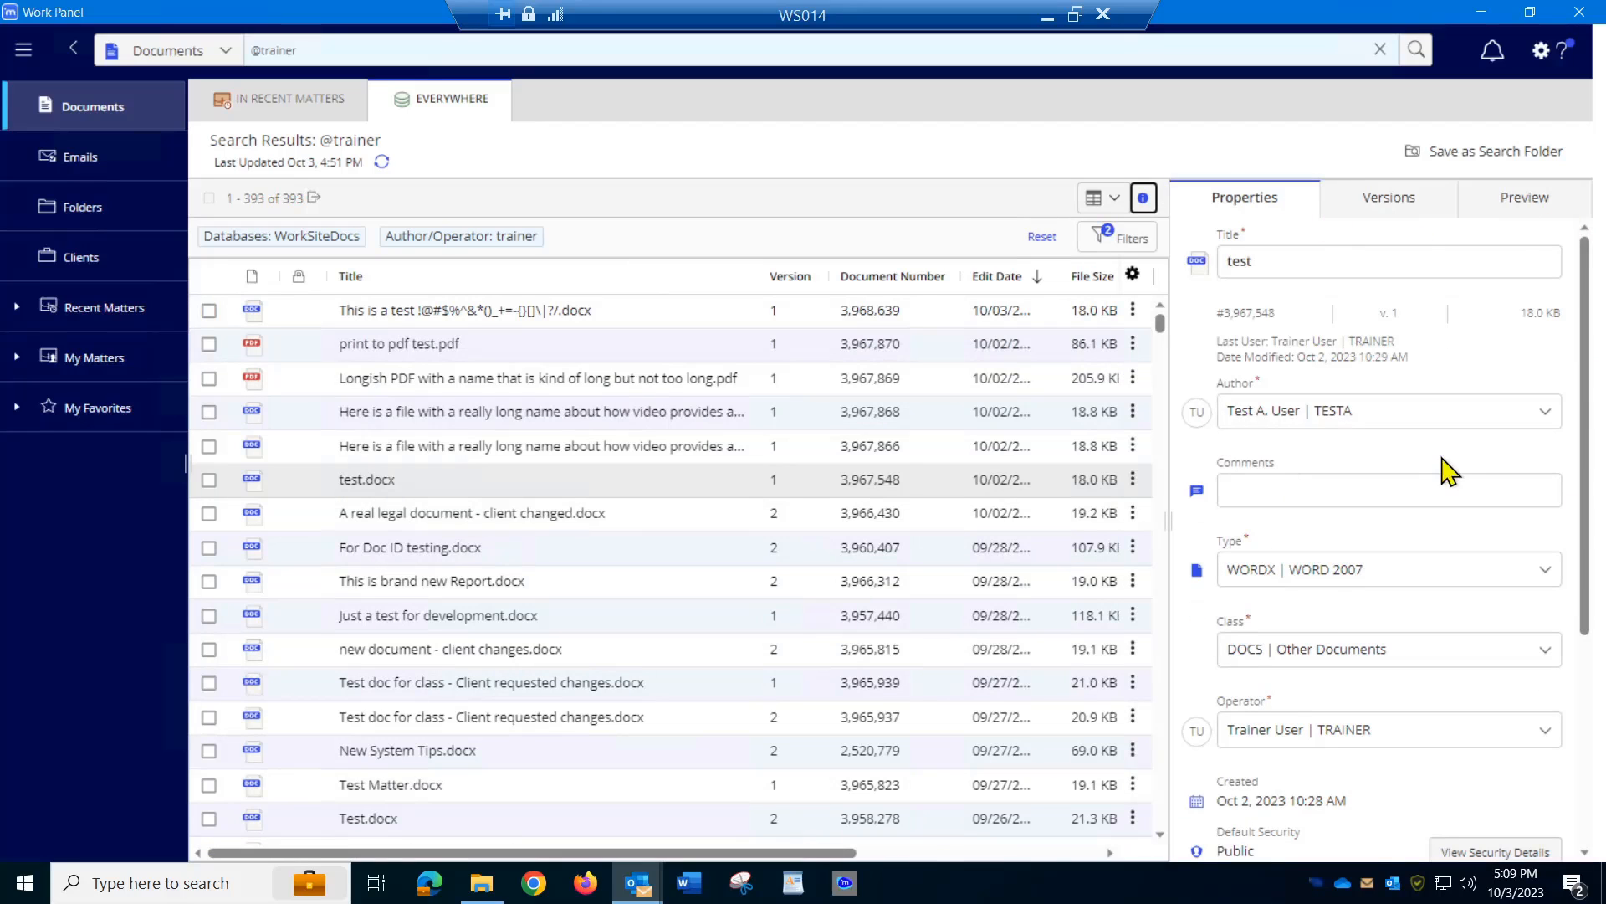
mouse_move(767, 305)
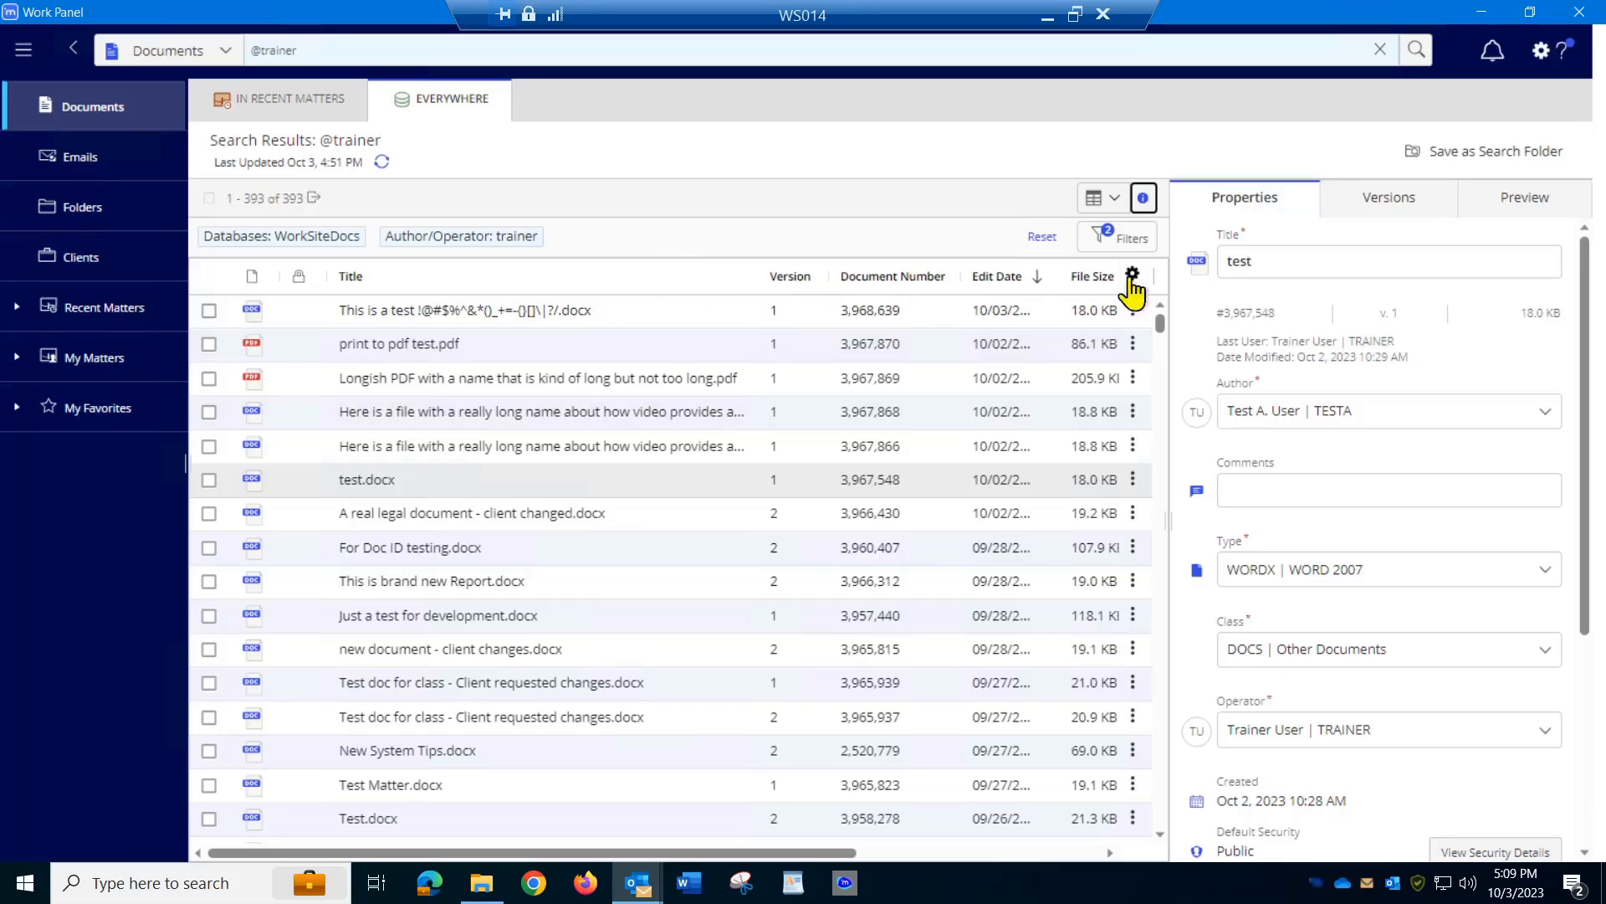
mouse_move(593, 284)
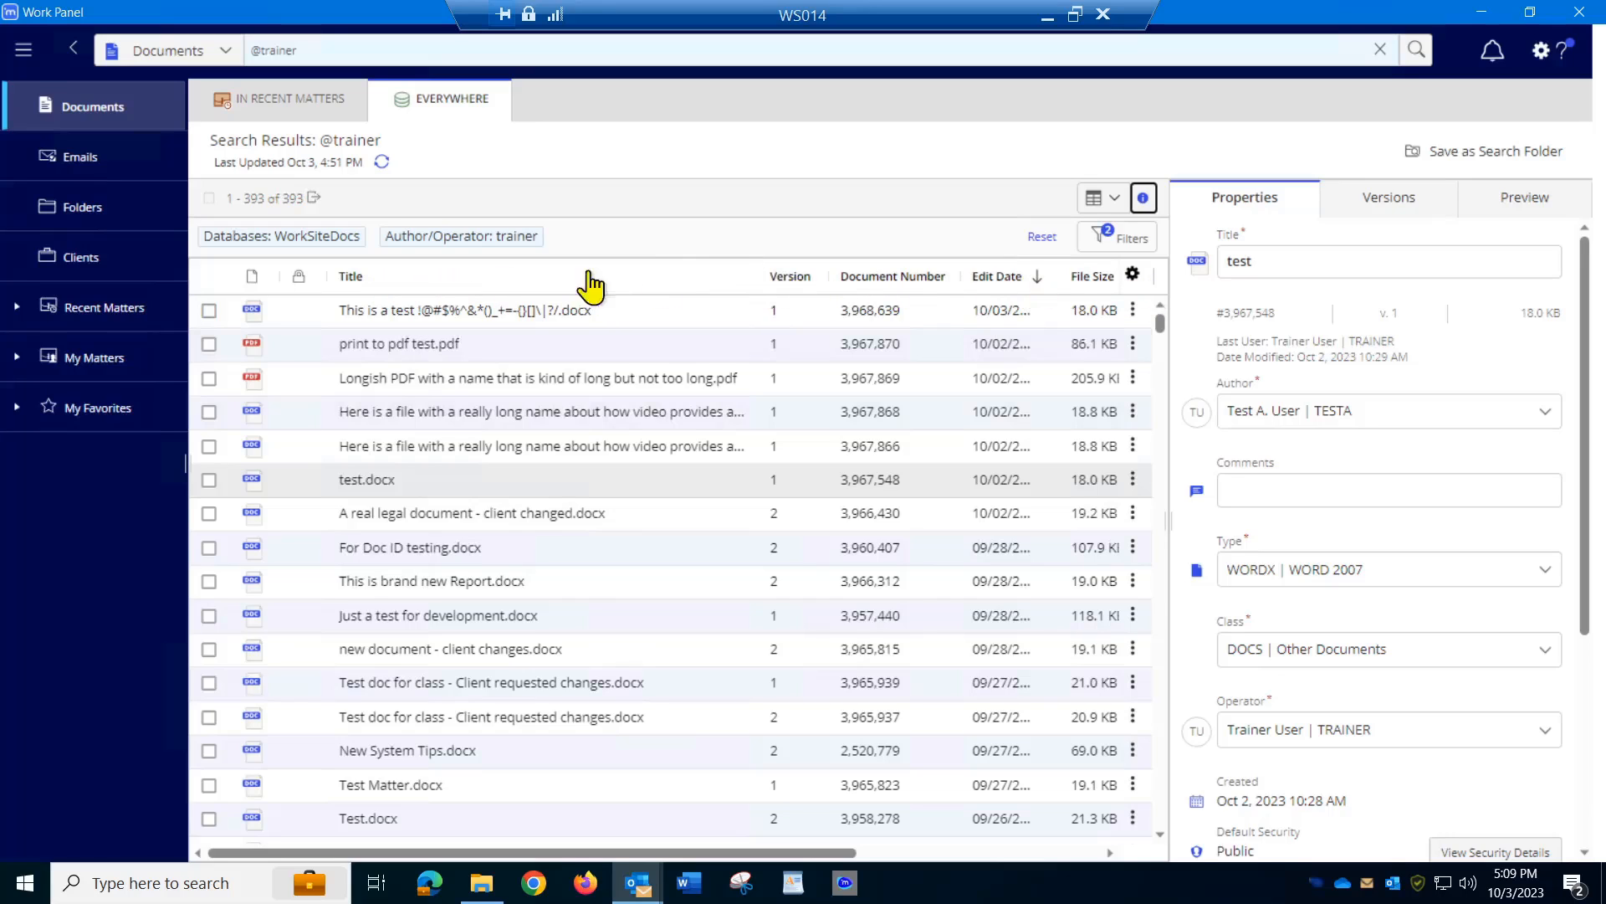
mouse_move(725, 288)
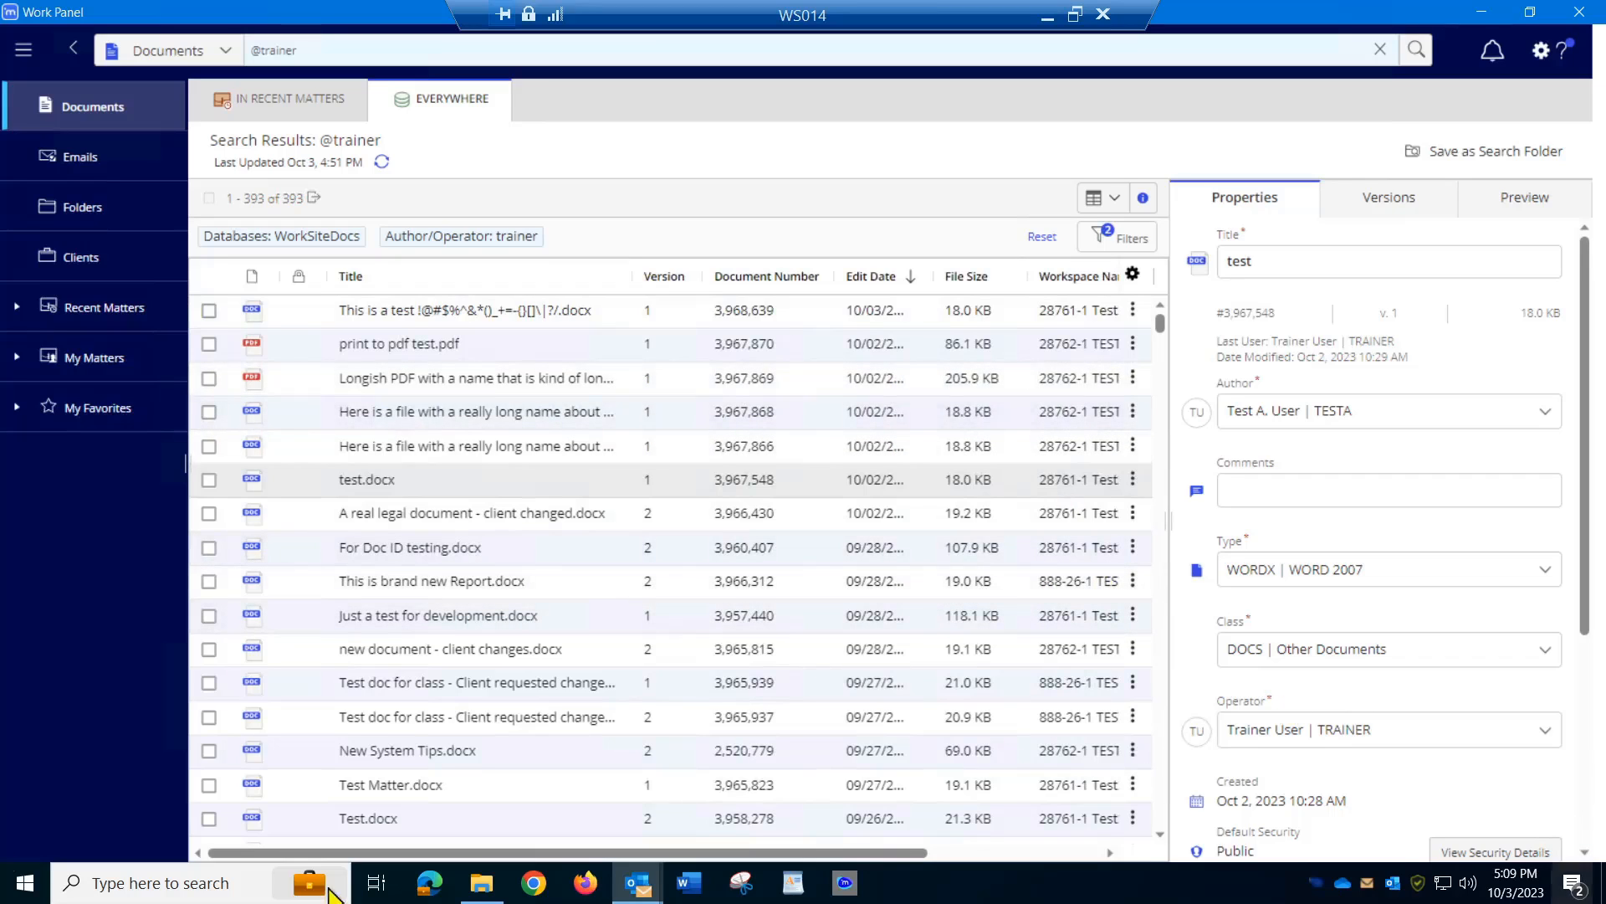
mouse_move(59, 631)
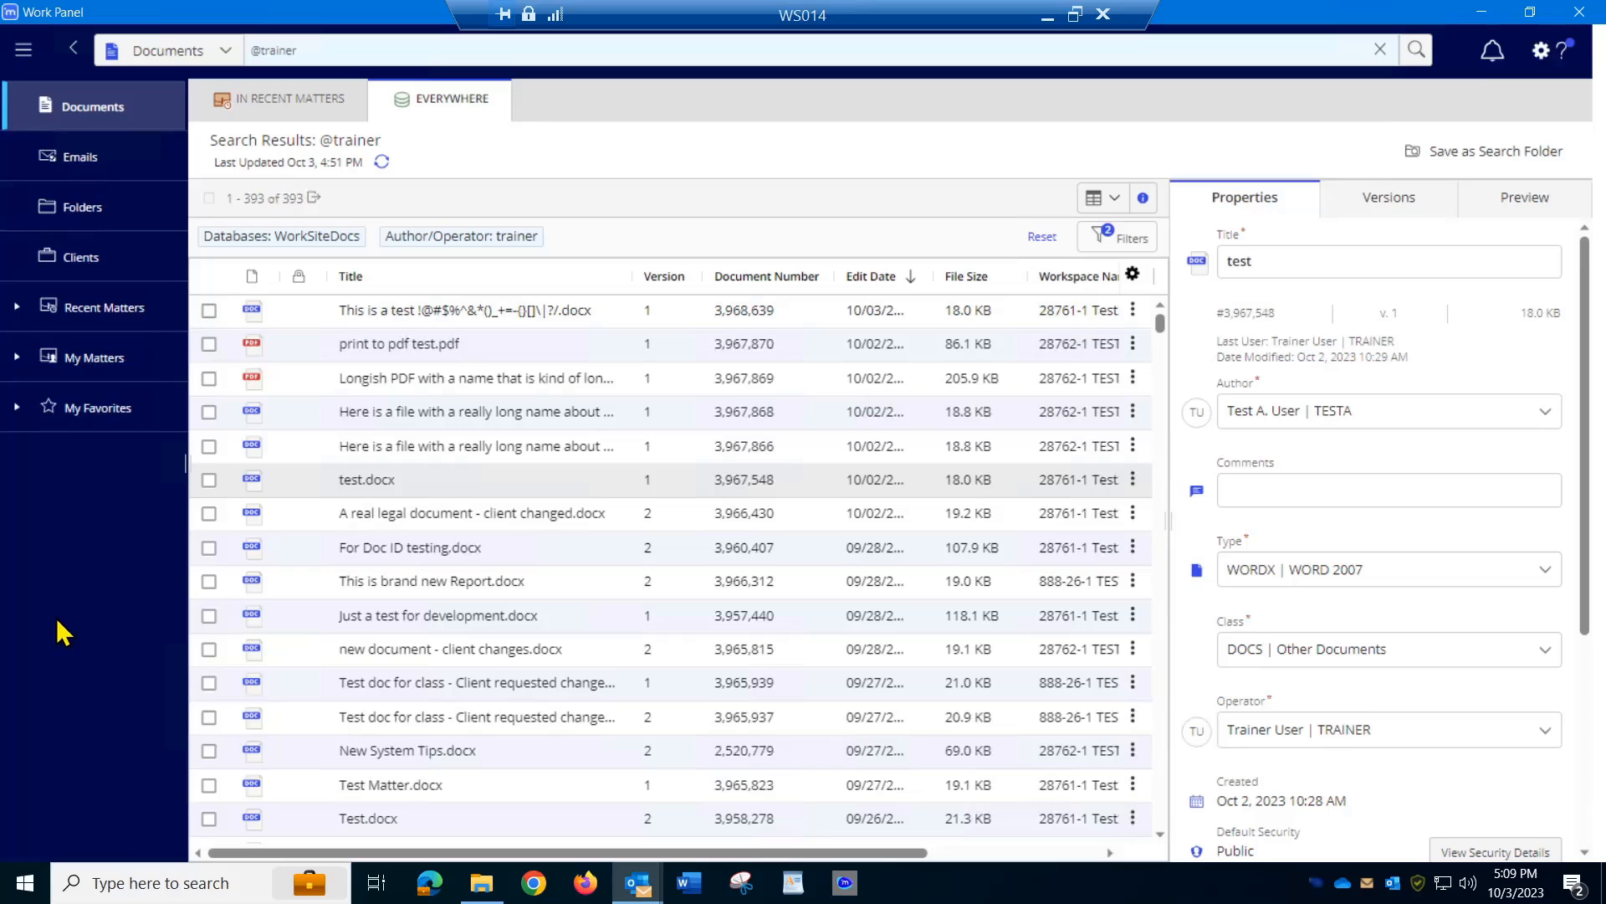
mouse_move(1132, 275)
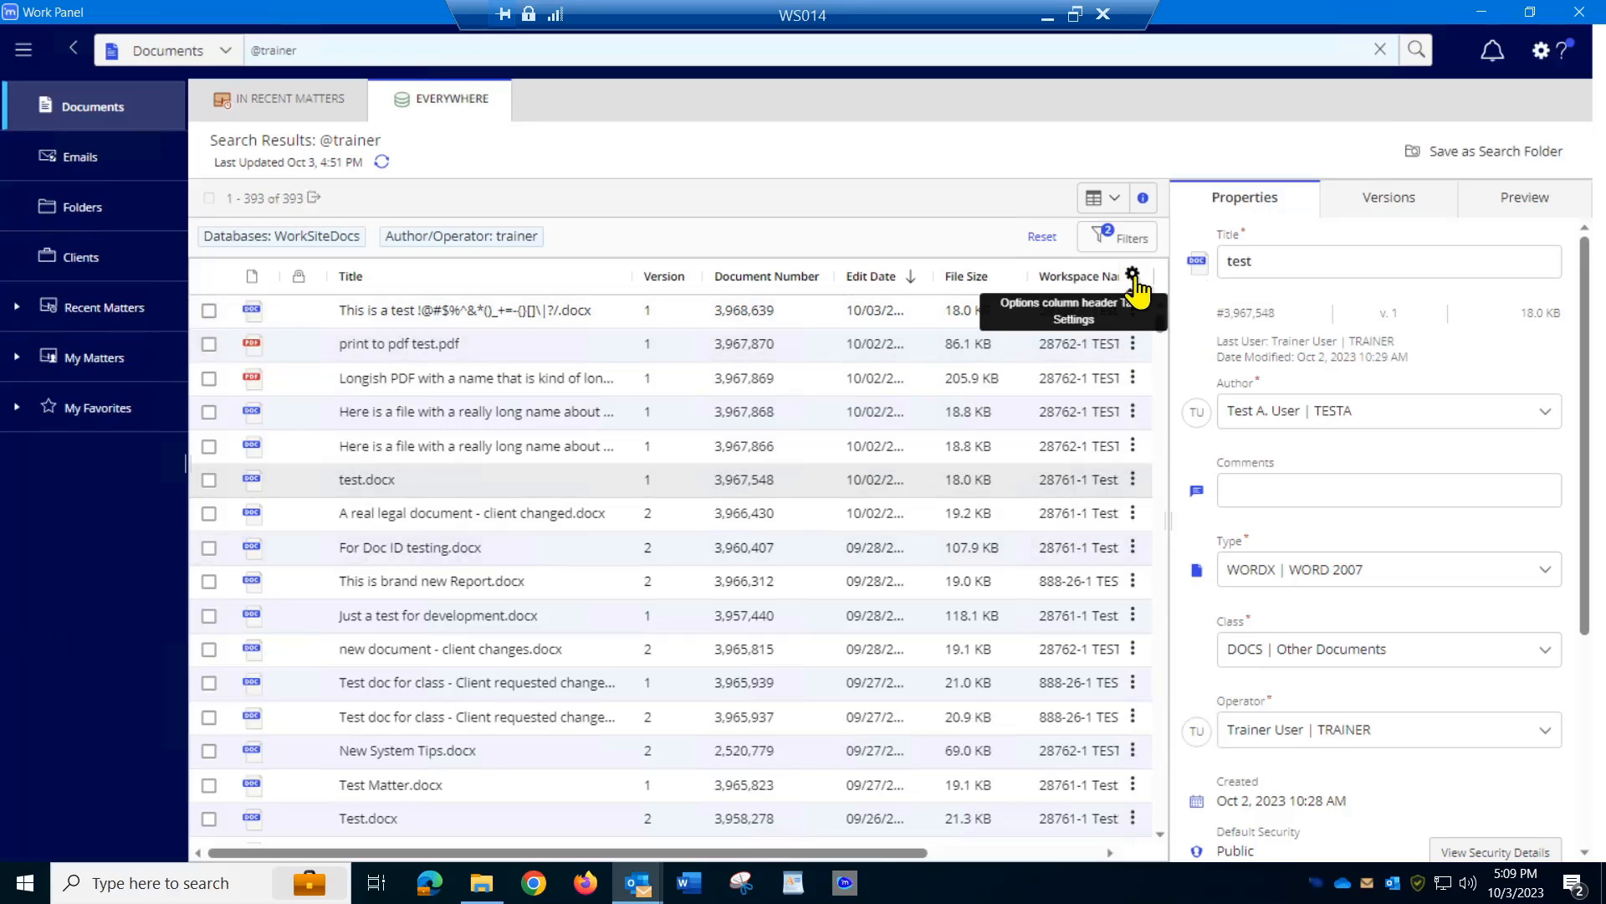
- Review Table Settings, cancel without saving, and bring up the list/grid layout choices
click(1131, 275)
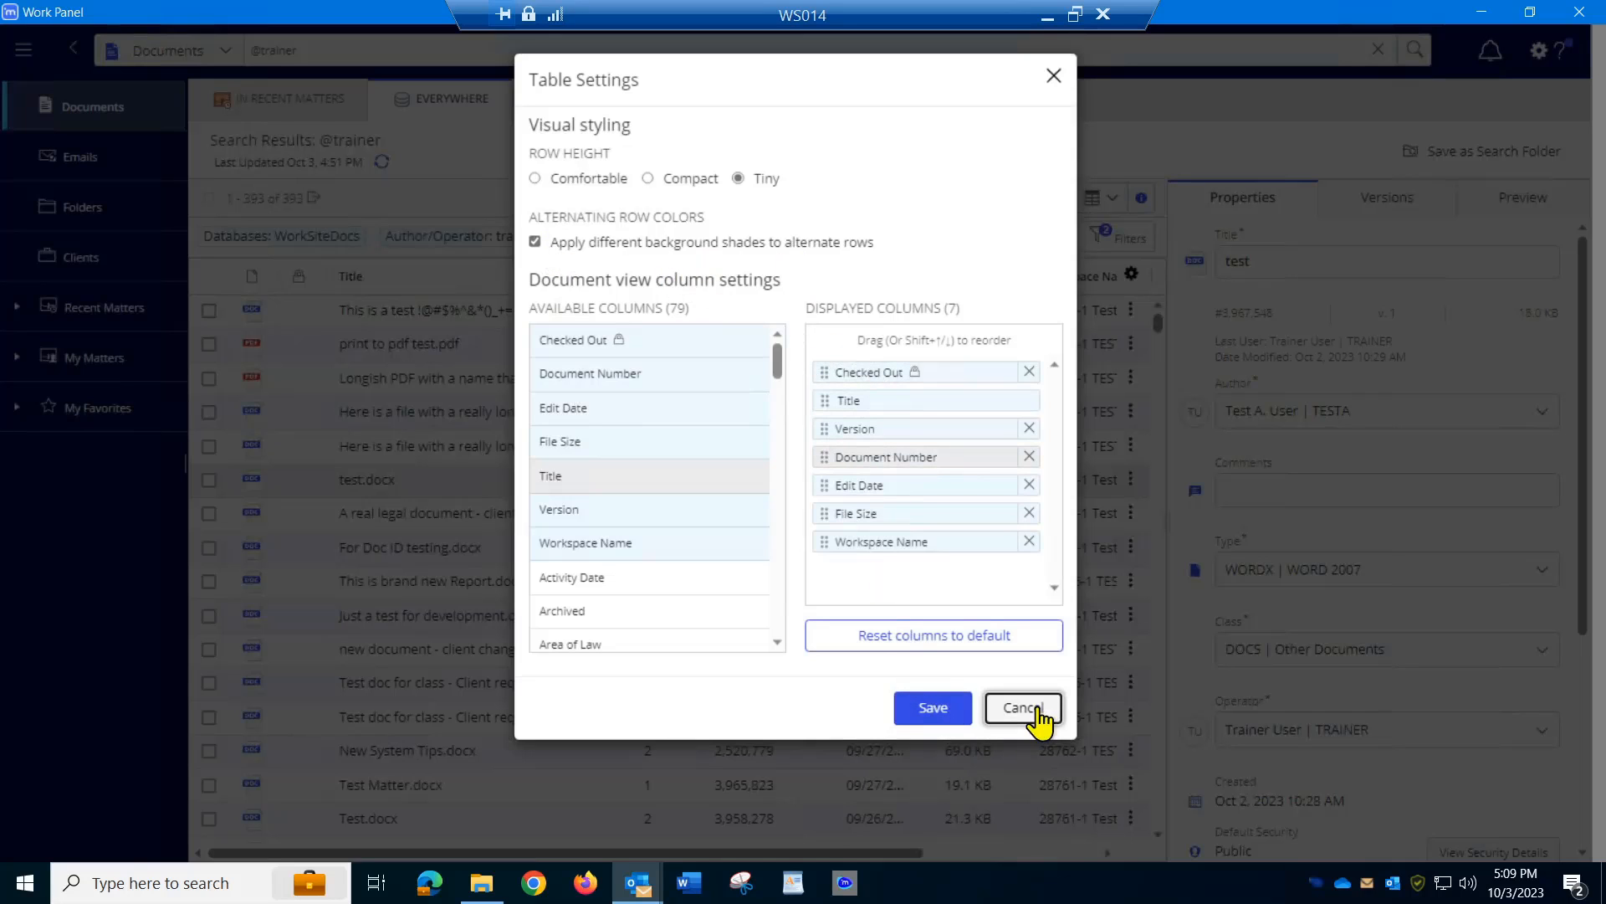
click(1022, 708)
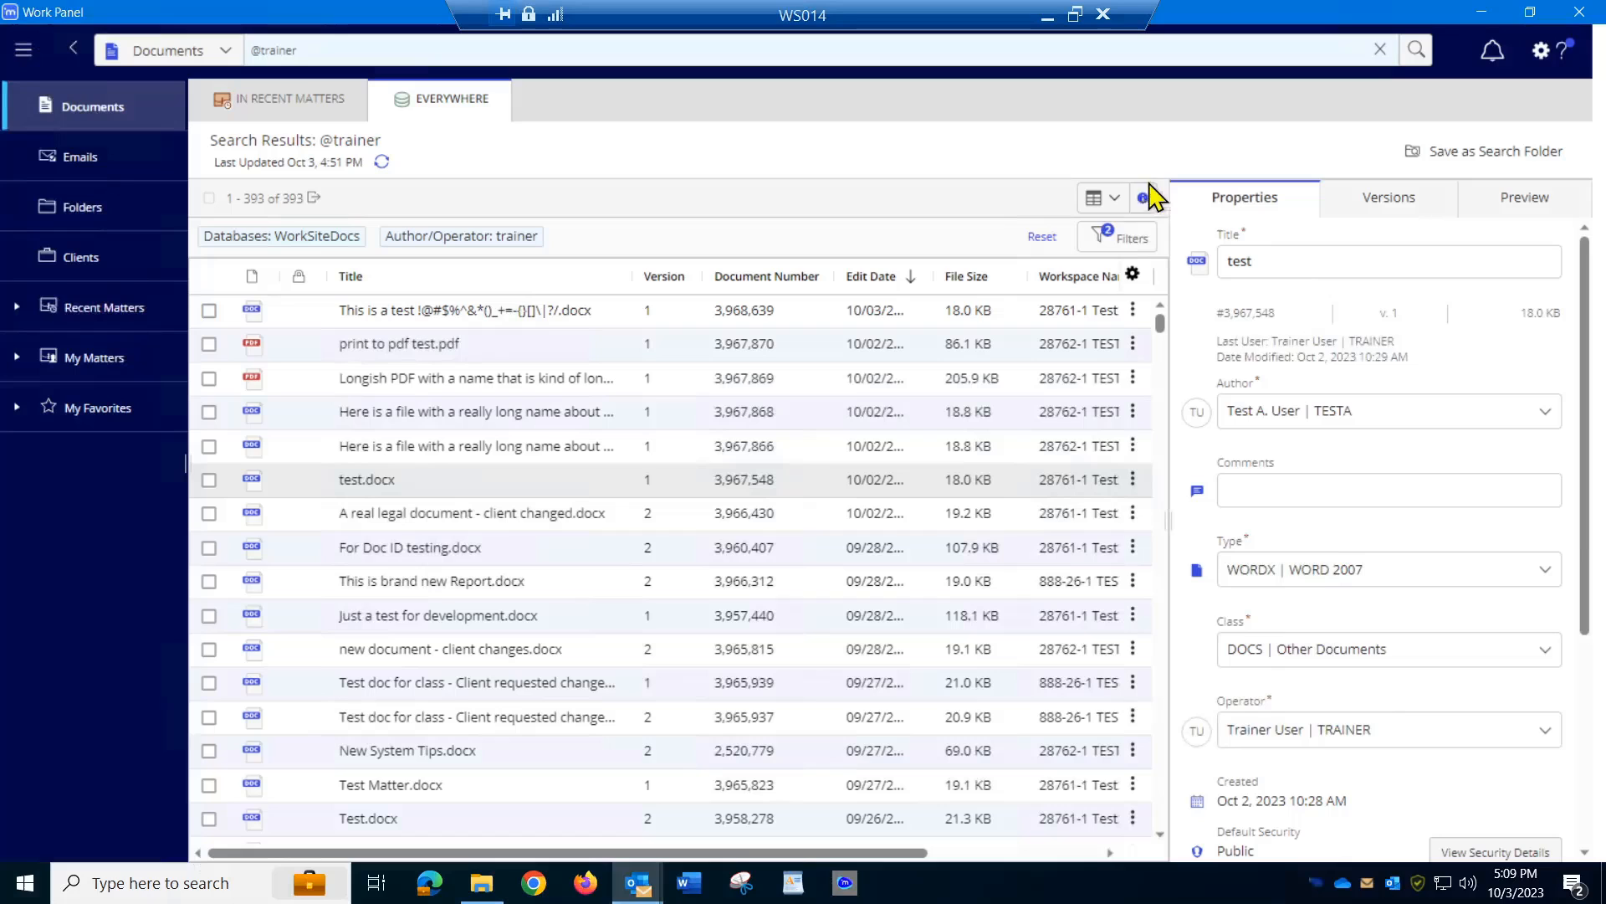
click(1103, 197)
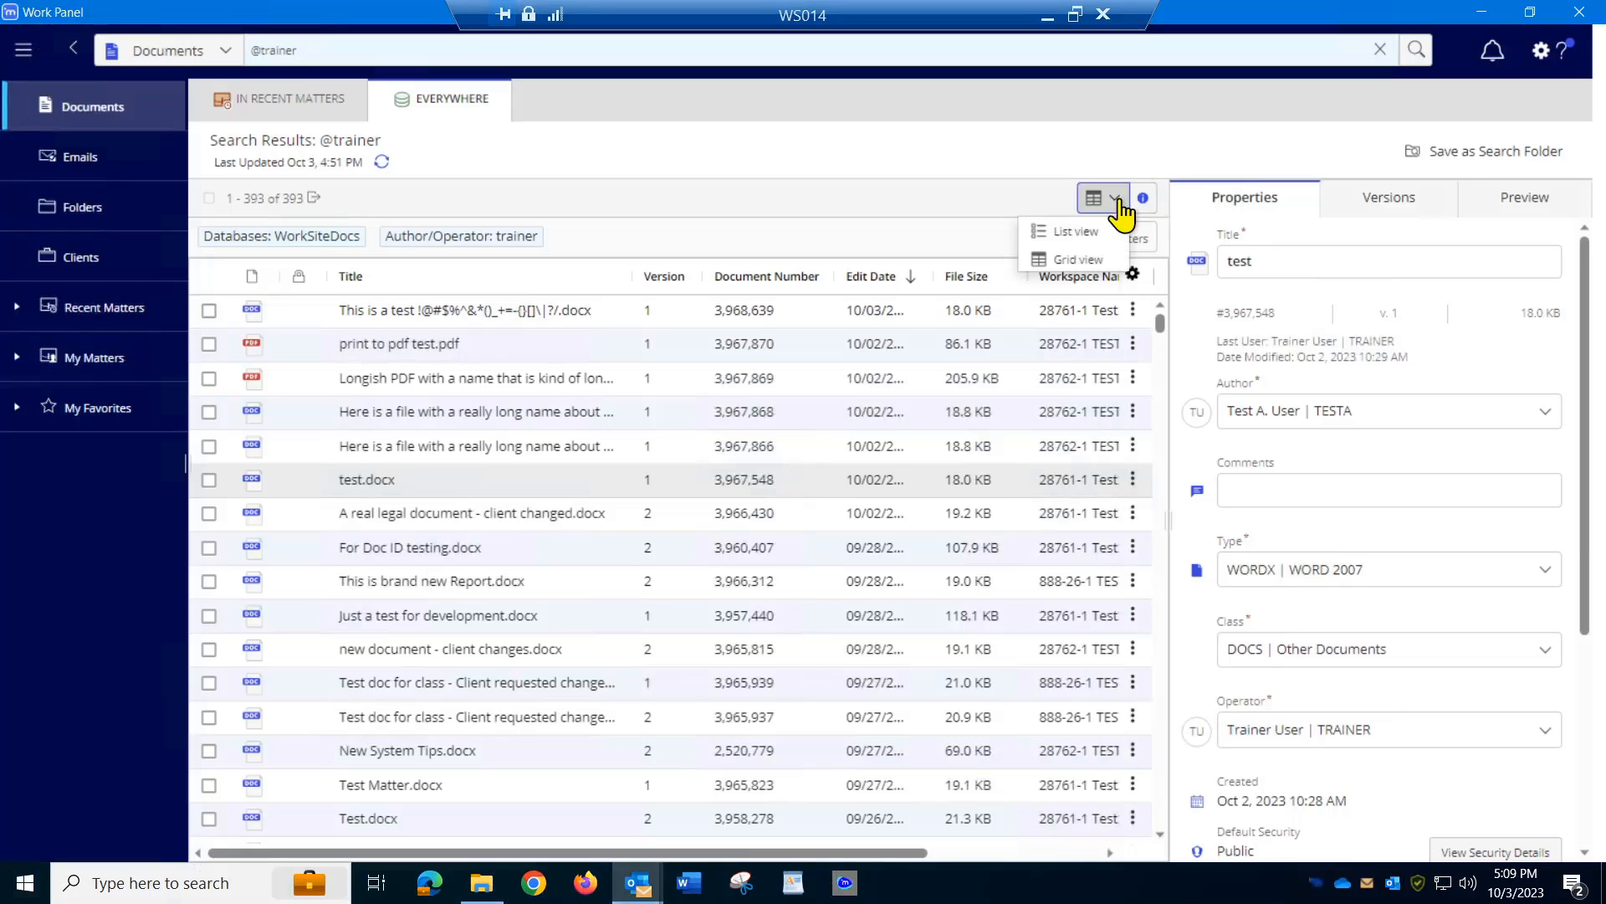
click(1076, 231)
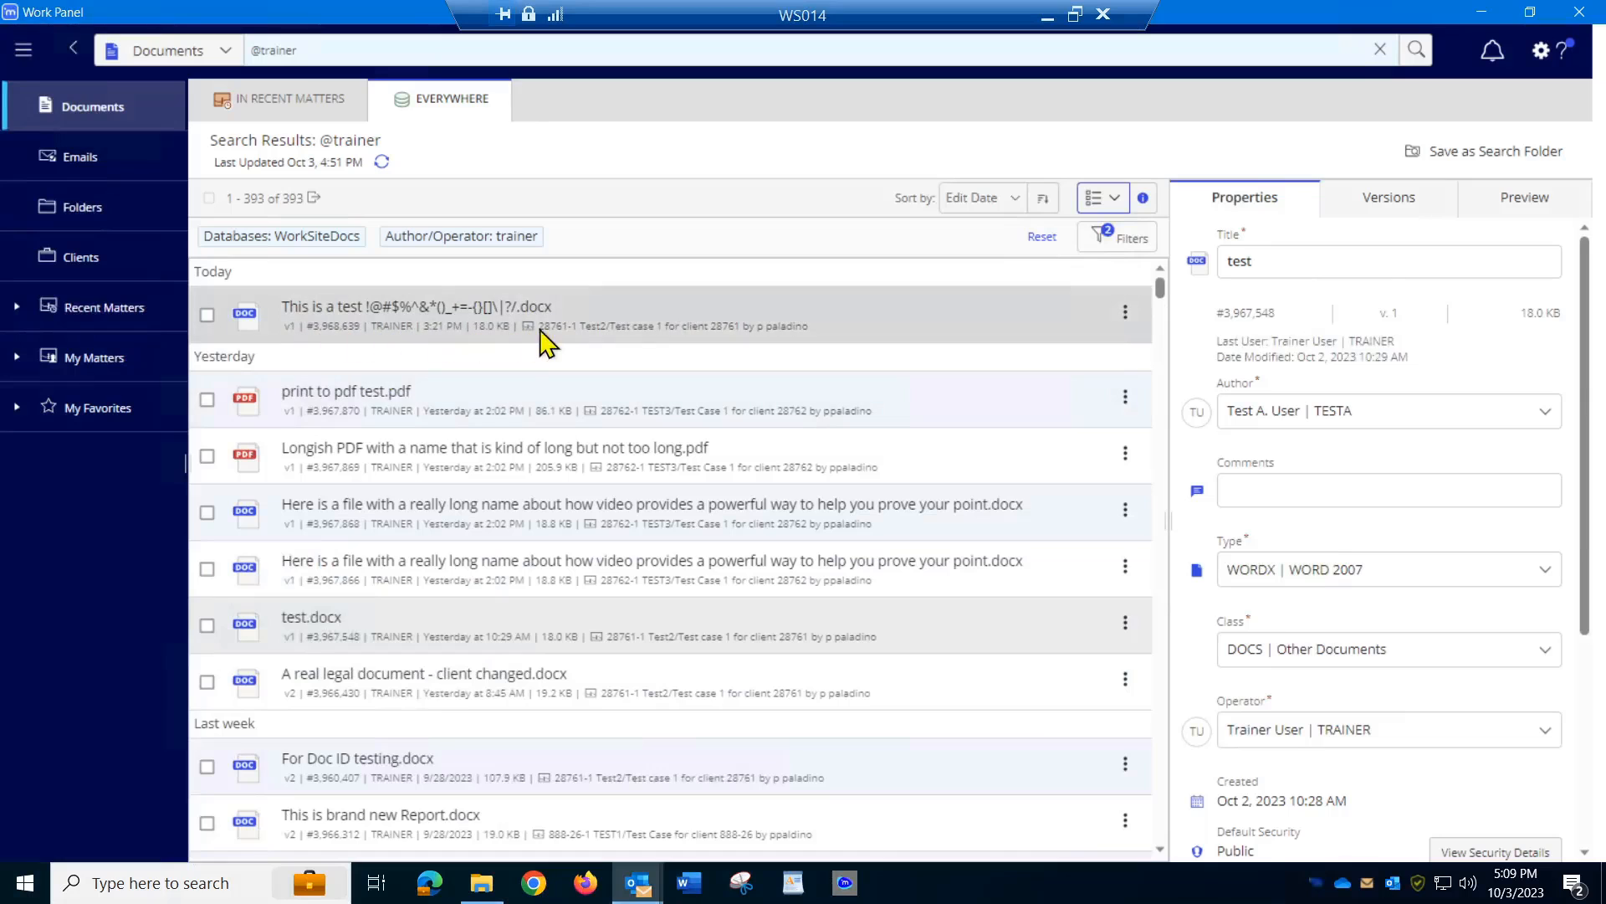
mouse_move(794, 476)
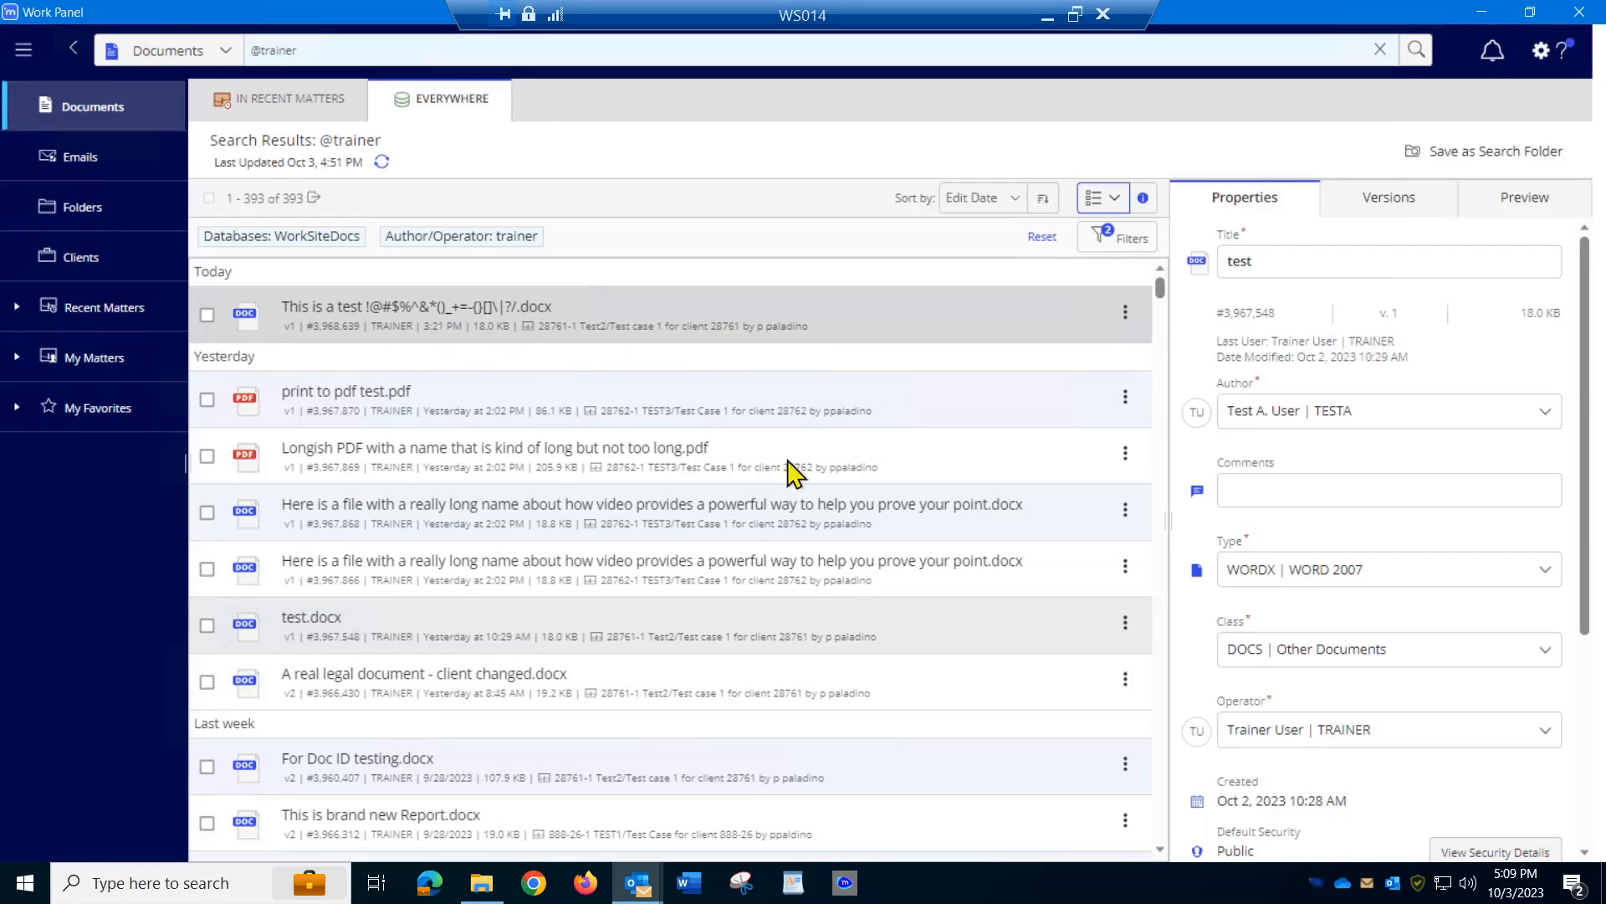
click(461, 682)
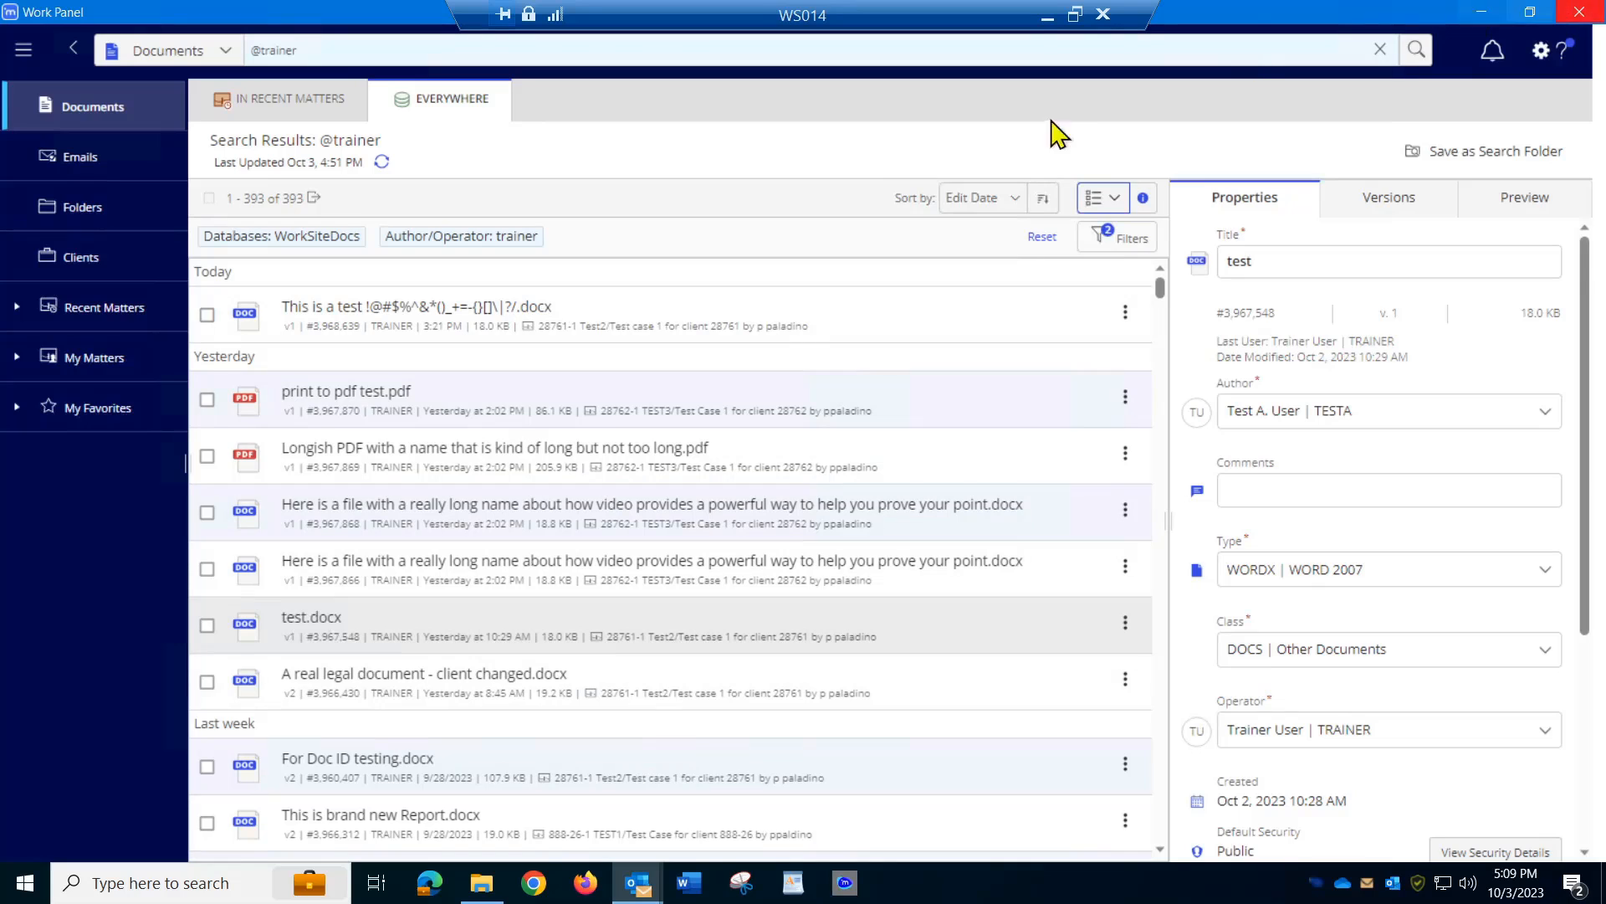
click(1117, 197)
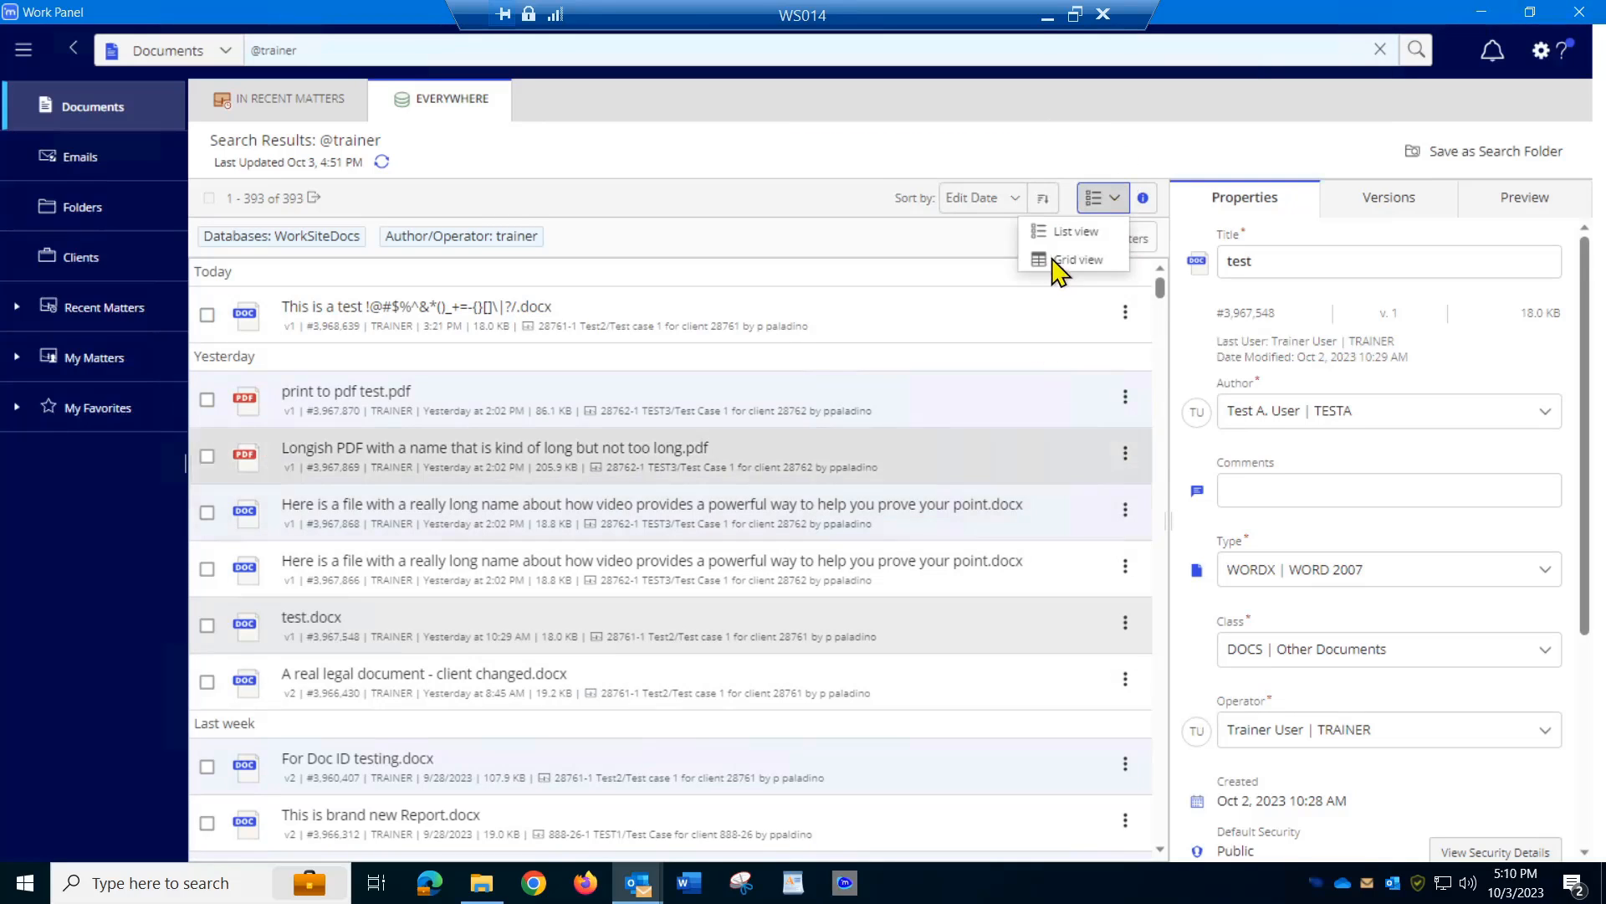
click(1077, 260)
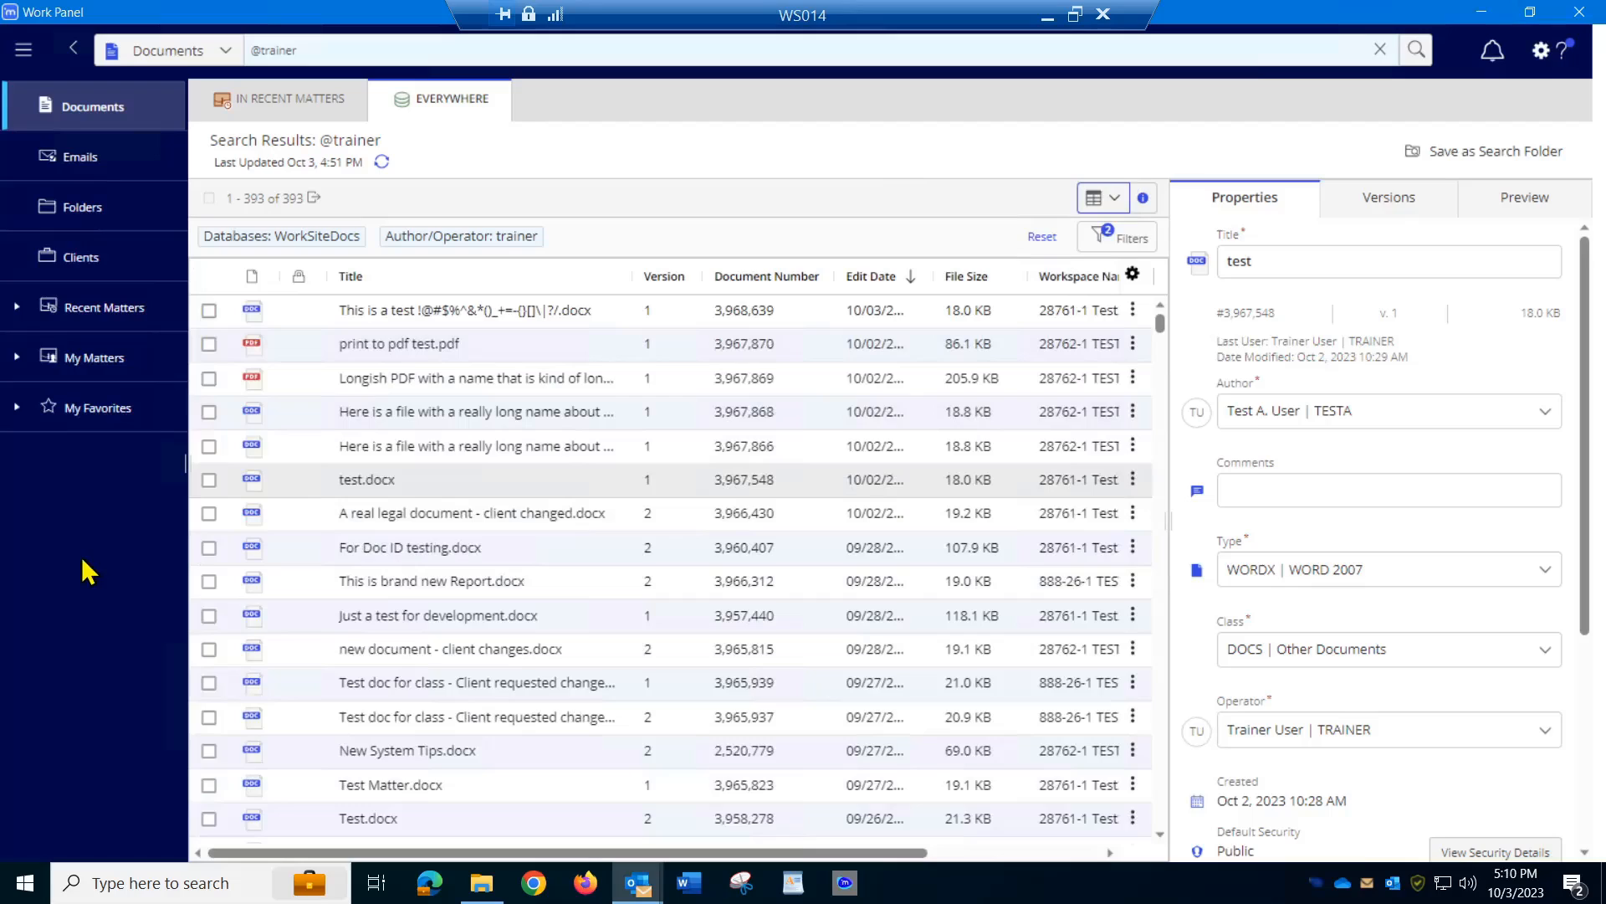